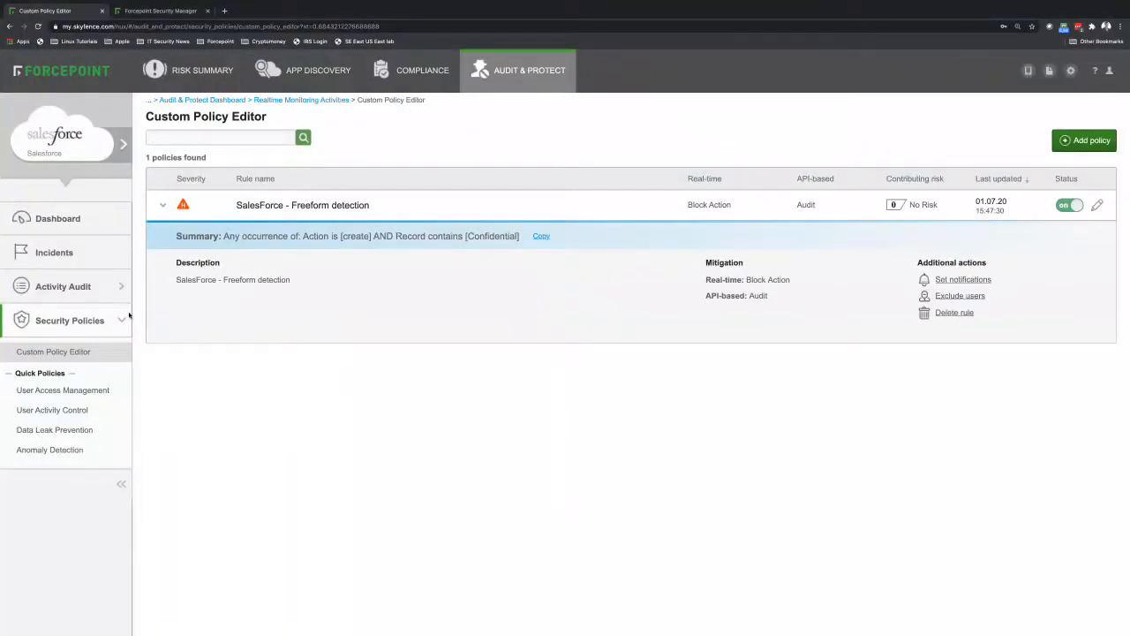
mouse_move(424, 181)
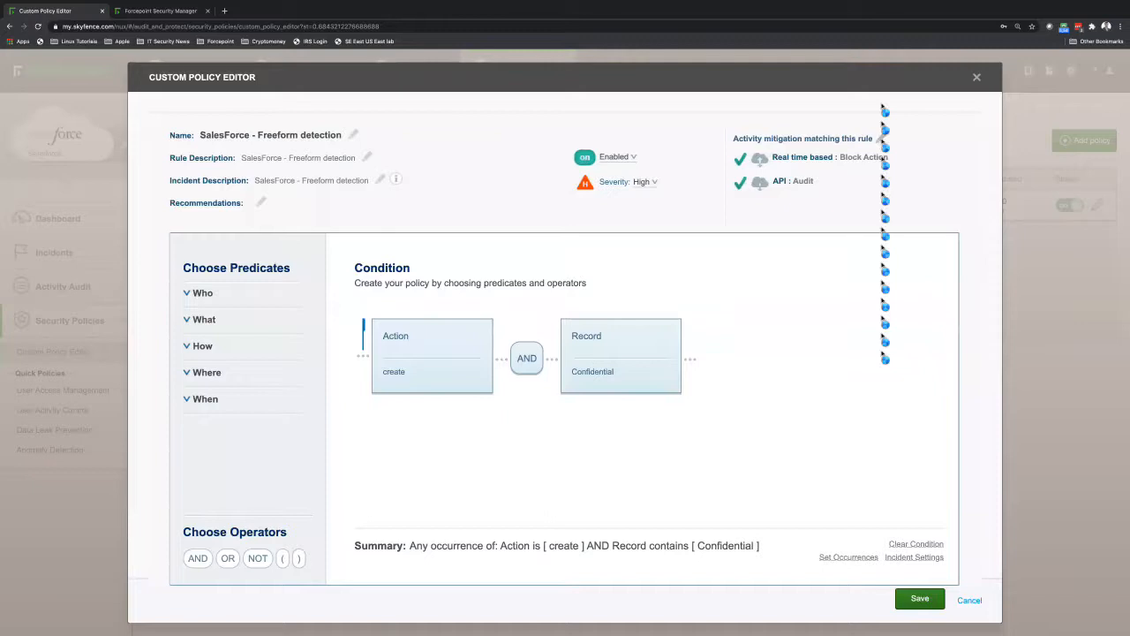
Step: Review the SalesForce - Freeform rule's mitigation: Proxy & API, Block Action, Audit only
click(802, 138)
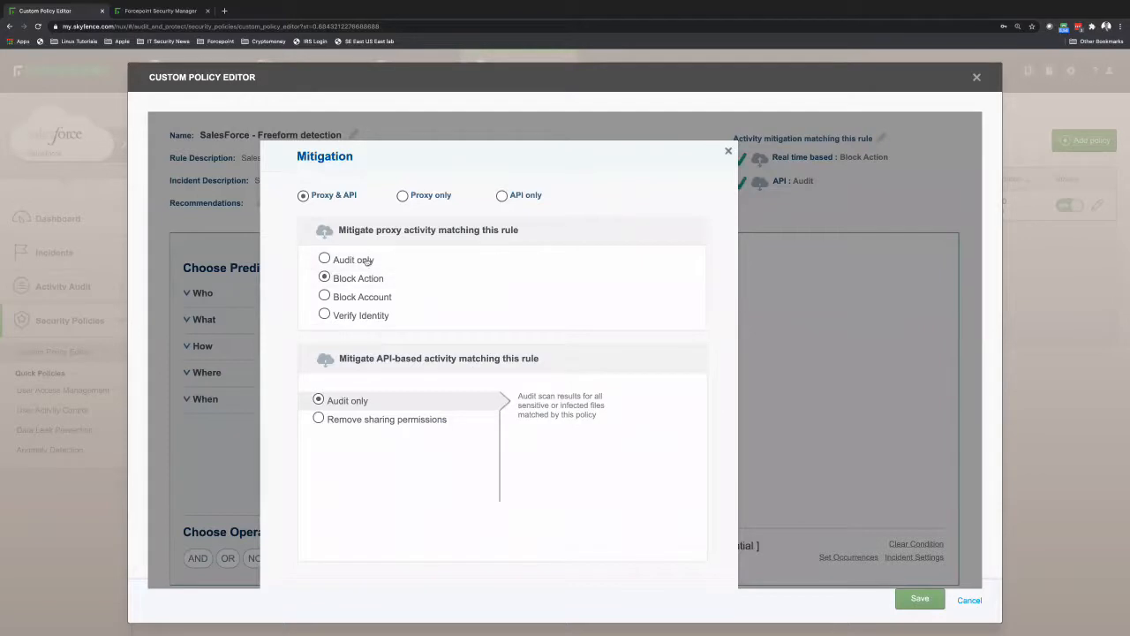
mouse_move(395, 314)
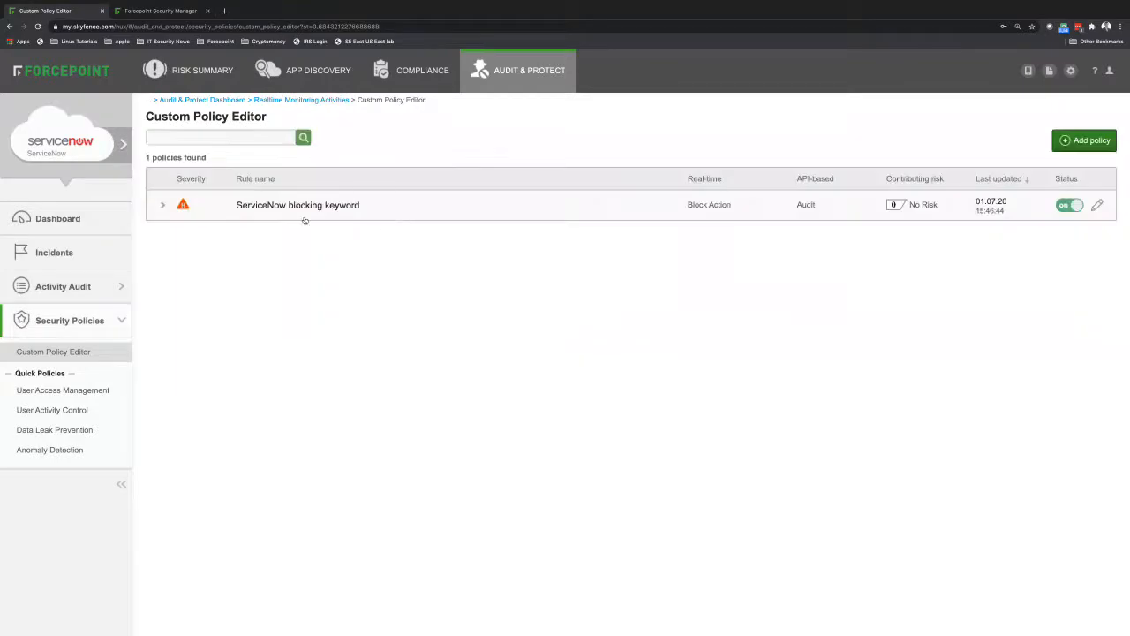
Step: Expand the ServiceNow blocking keyword rule to show its Block Action and Confidential condition
click(162, 205)
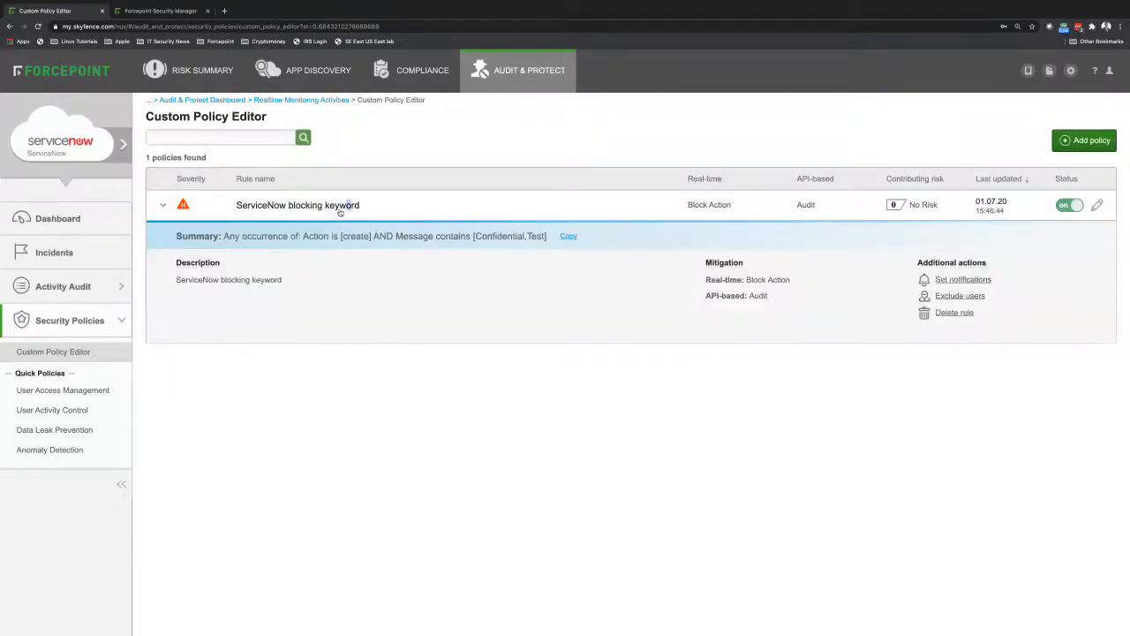
mouse_move(428, 228)
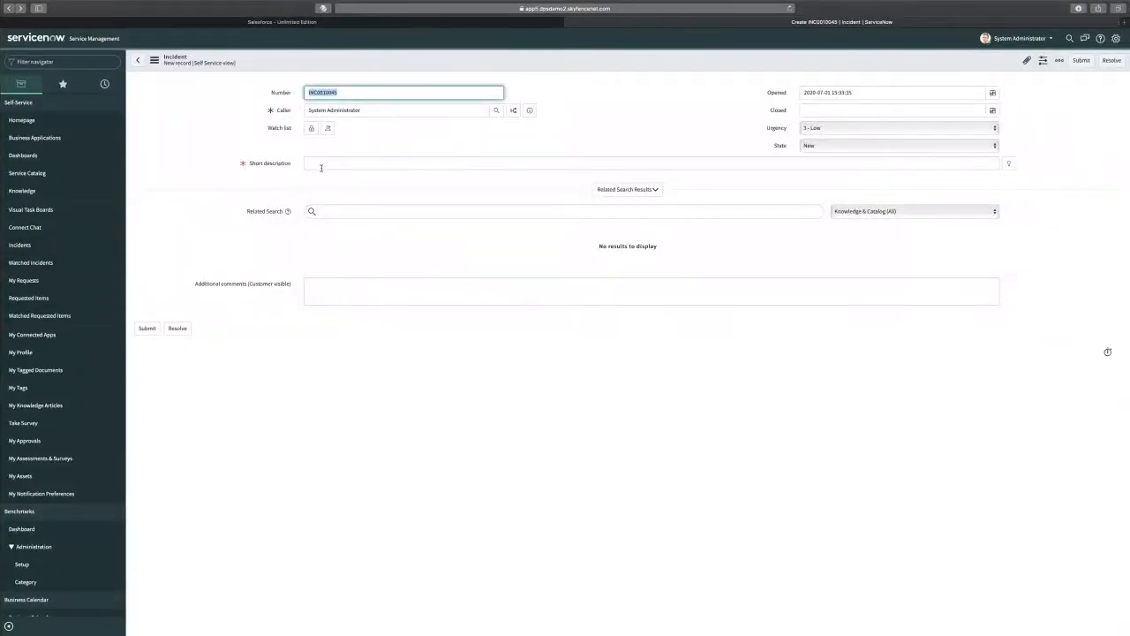
Step: Submit an incident with 'Test' description and comments, which Forcepoint blocks, and go back
text(Test)
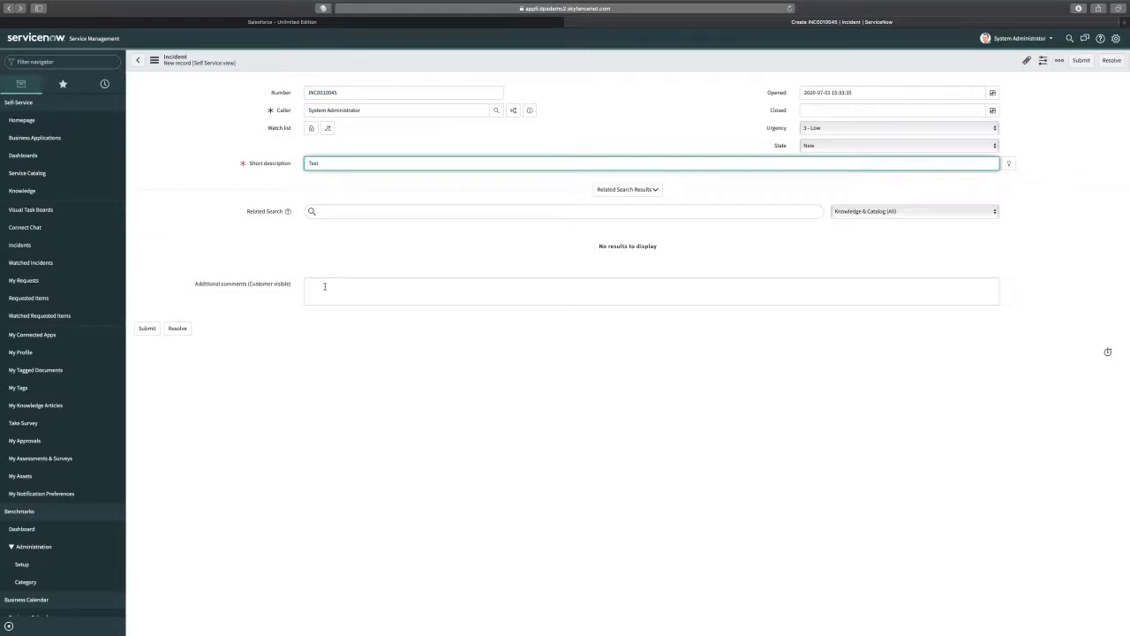
text(Test)
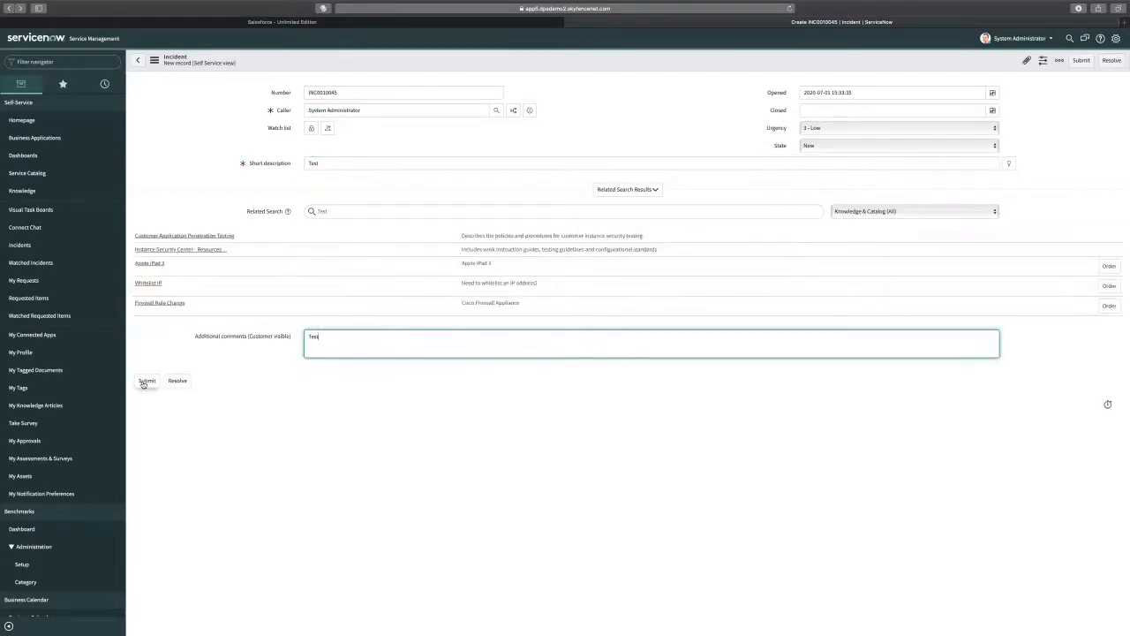
click(148, 381)
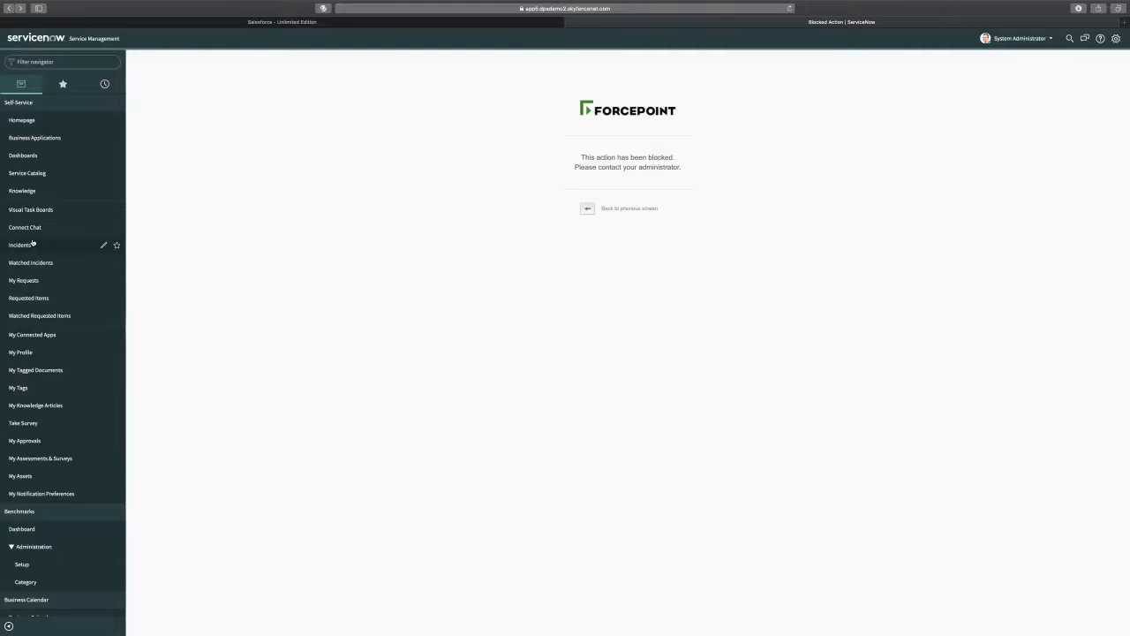
click(20, 244)
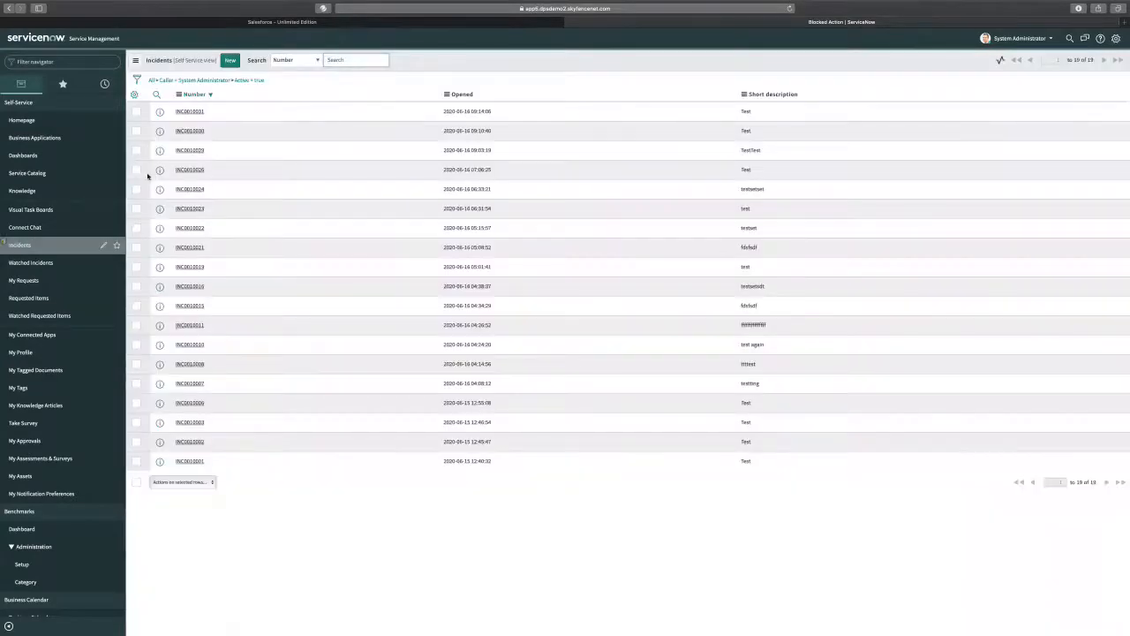
Step: Submit a new incident with 'Confidential' in its description and comments
click(229, 60)
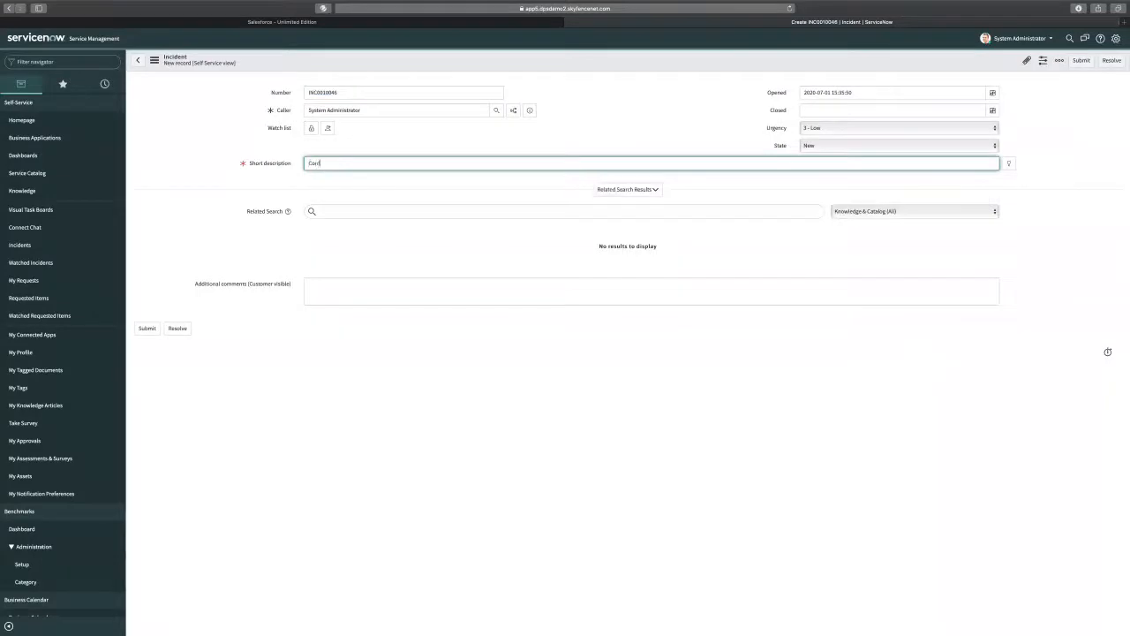
text(Confidential)
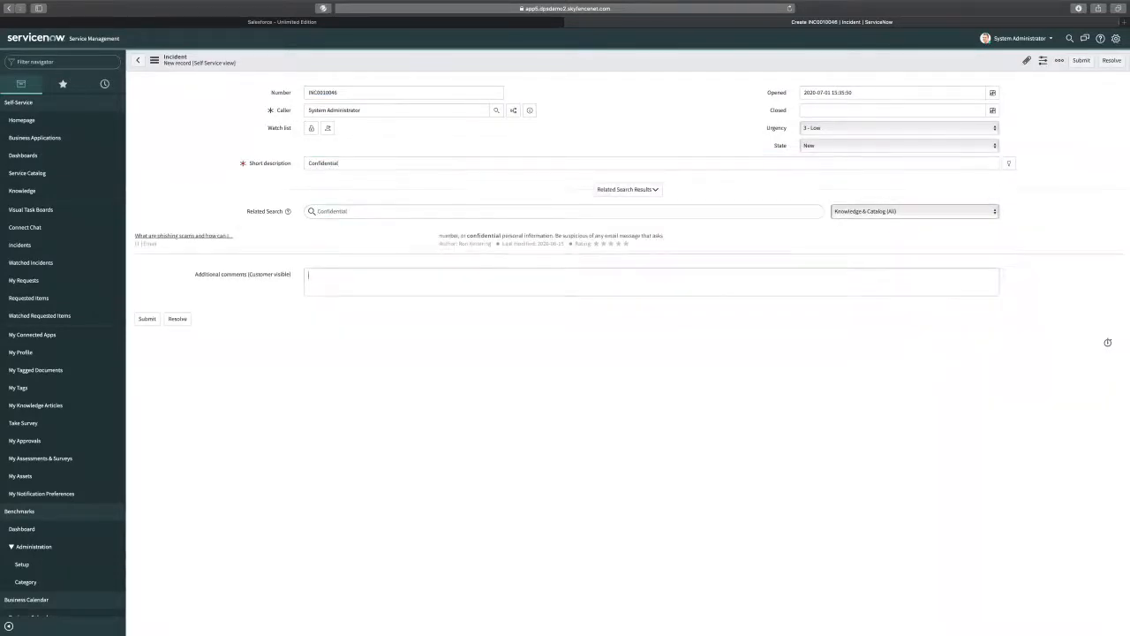
text(Confidential)
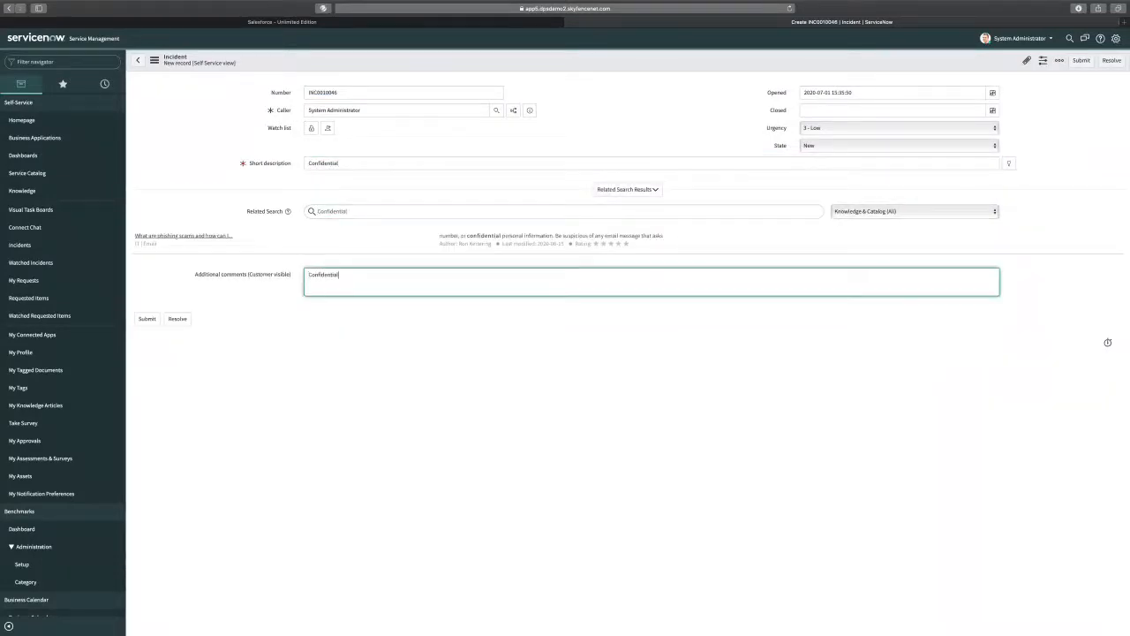
click(147, 317)
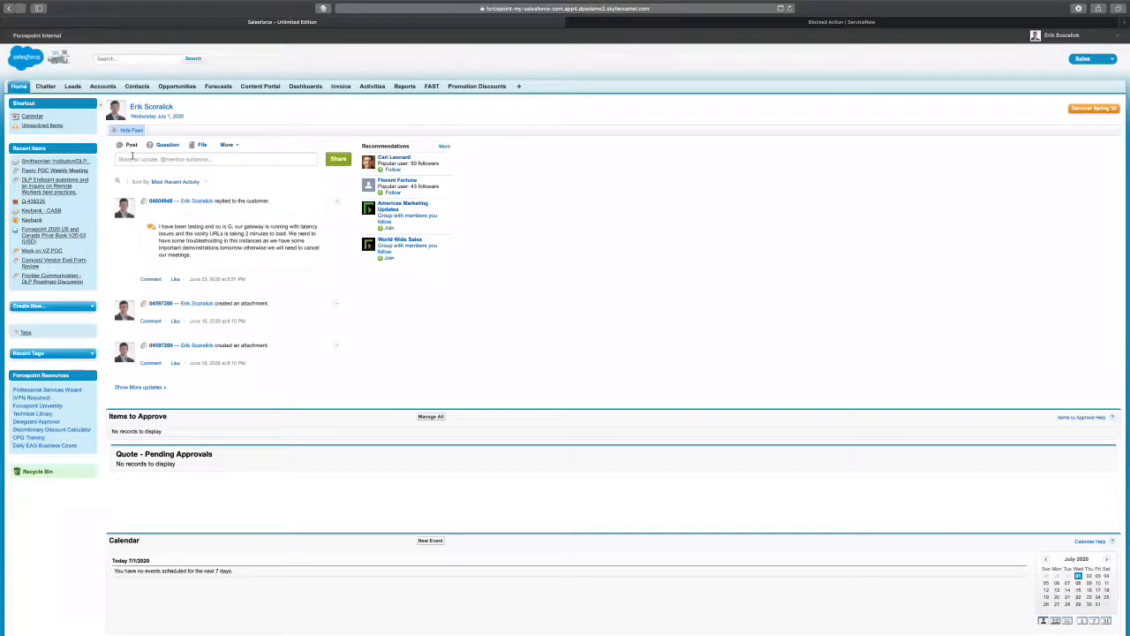
Step: Compose a Chatter feed post containing 'Confidential' and share it
click(215, 159)
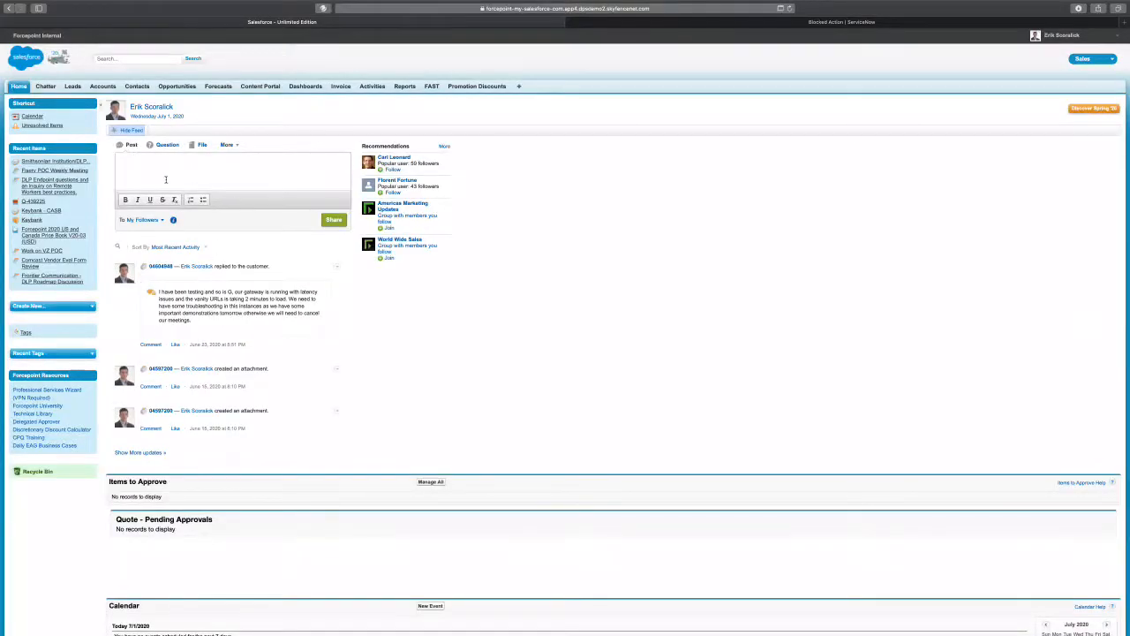
text(Confidential)
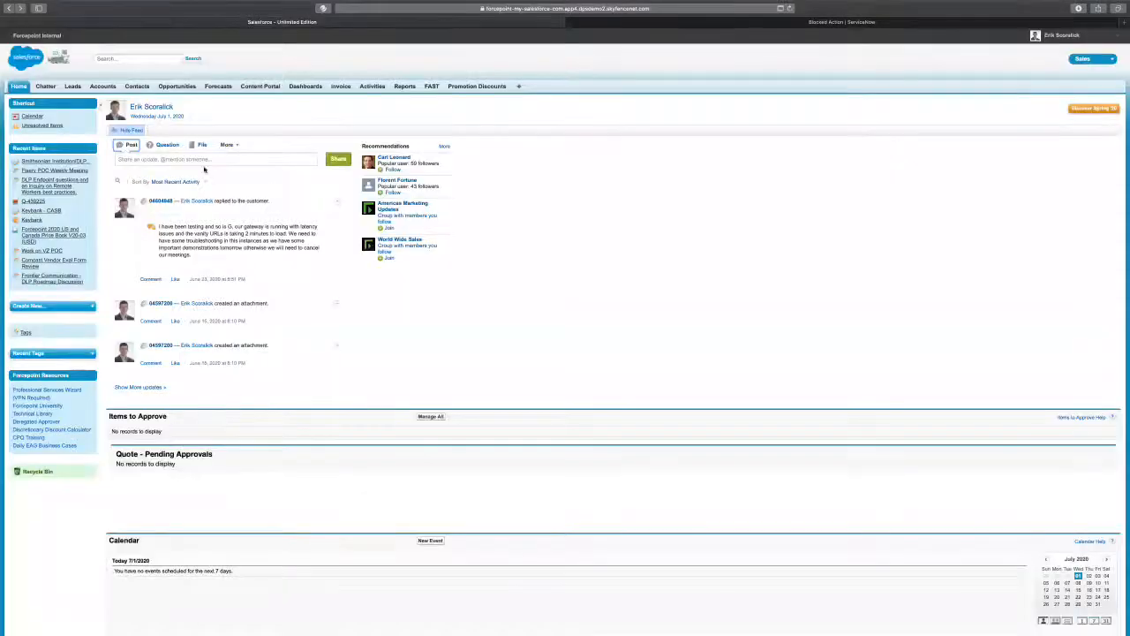
click(215, 159)
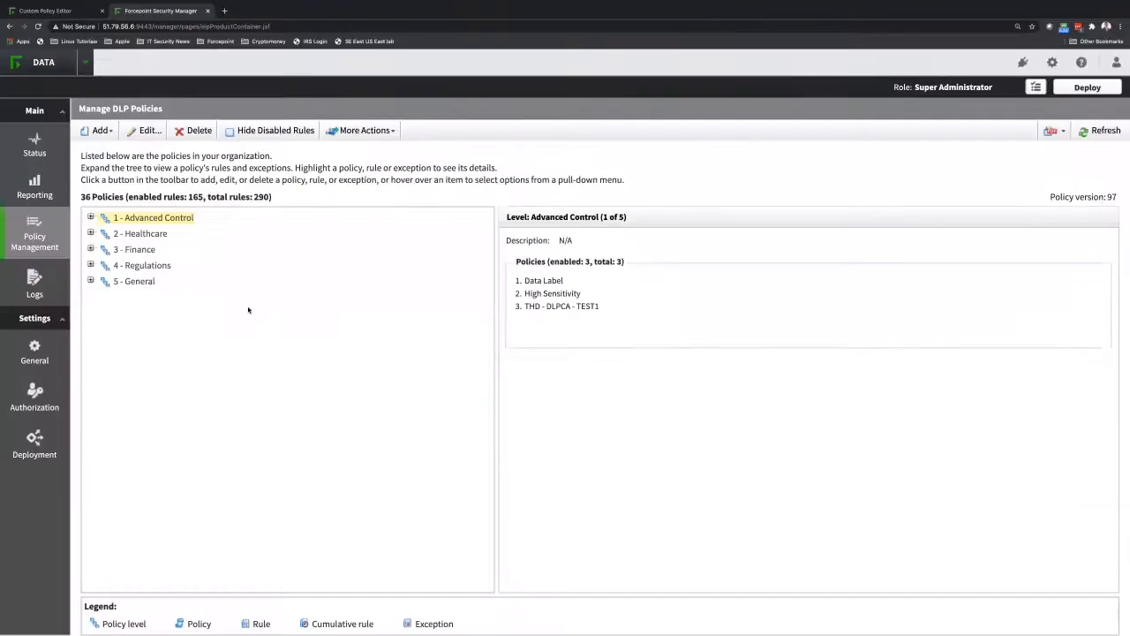
mouse_move(106, 297)
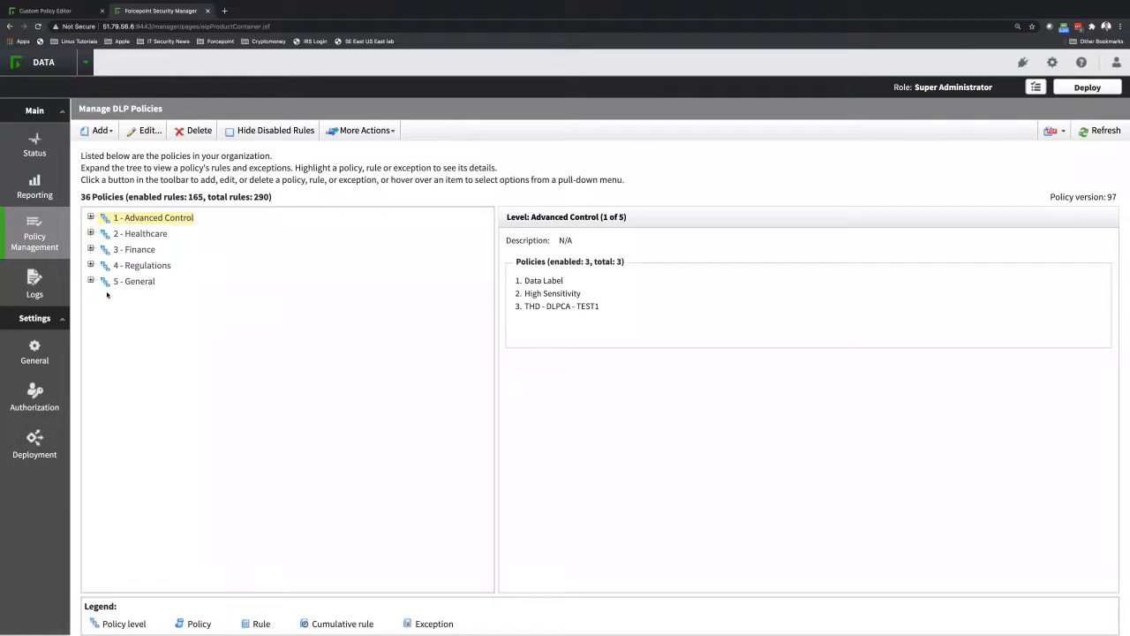
Step: View the Finance > PCI: Credit Card Numbers (default) rule's High severity and Block All action
click(90, 249)
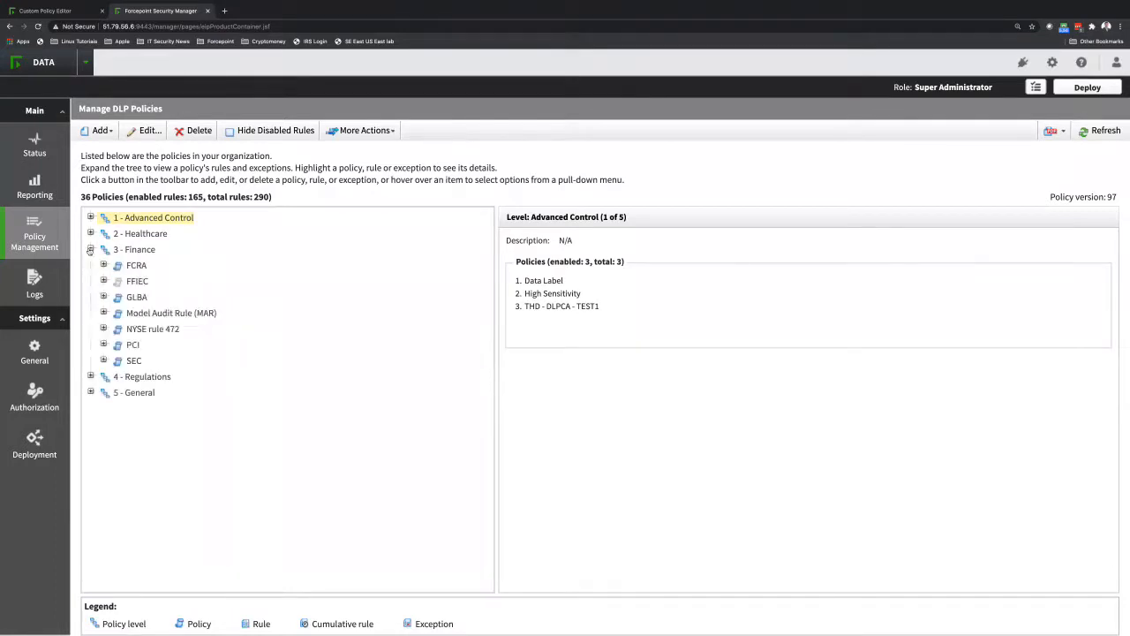
click(103, 344)
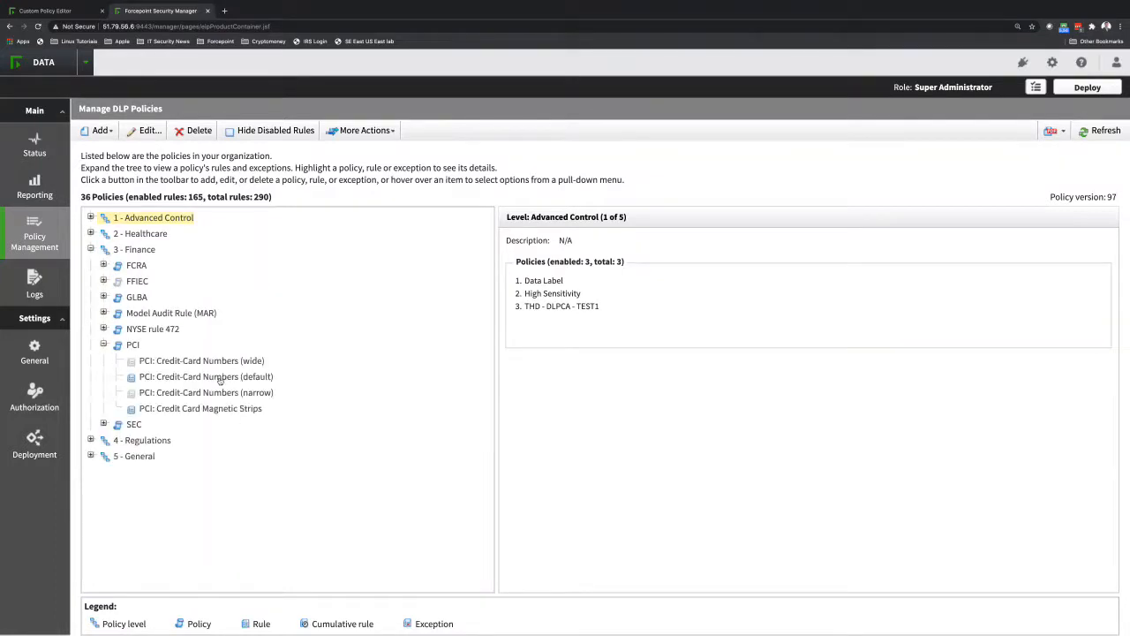
click(205, 376)
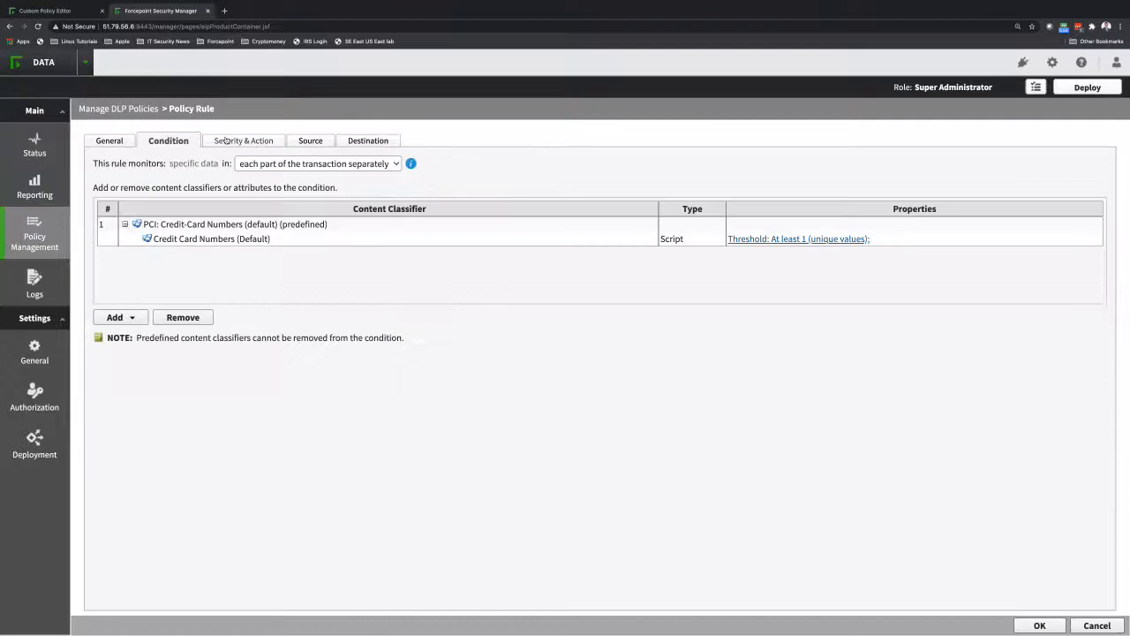
click(244, 141)
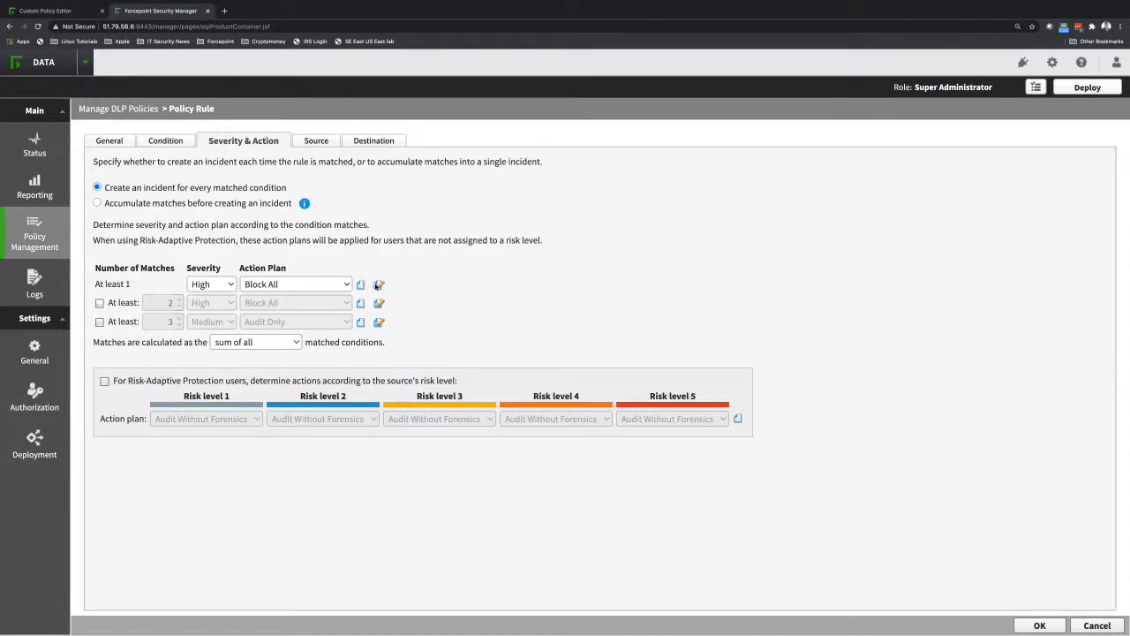
Step: In the Block All action plan, confirm DLP Cloud Proxy file uploading/attaching stays set to Block
click(377, 282)
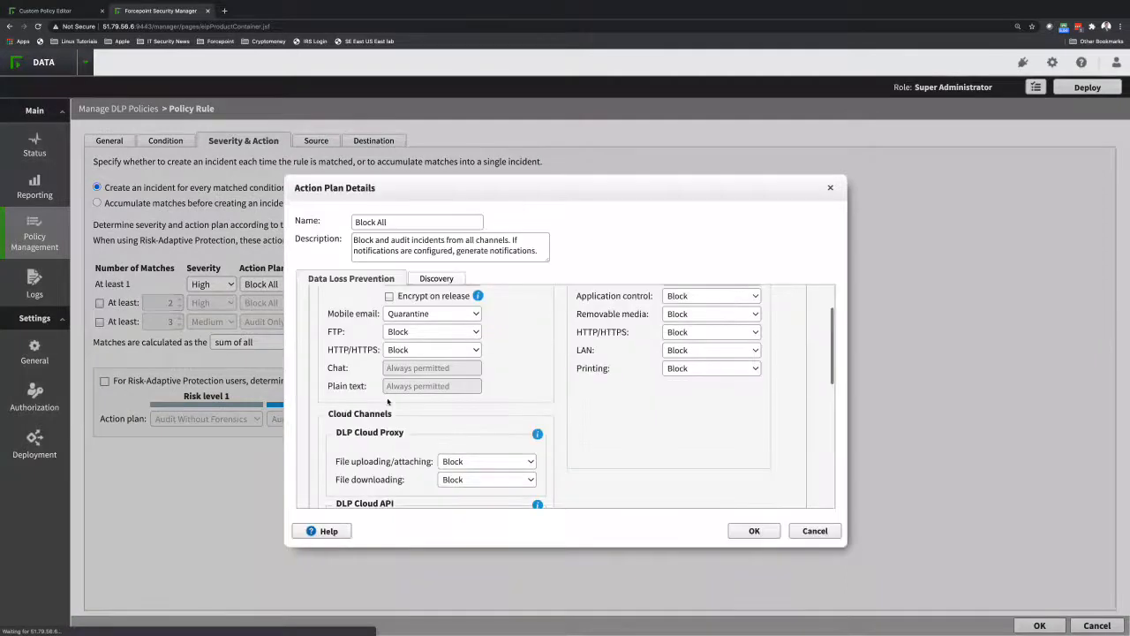
scroll(down, 3)
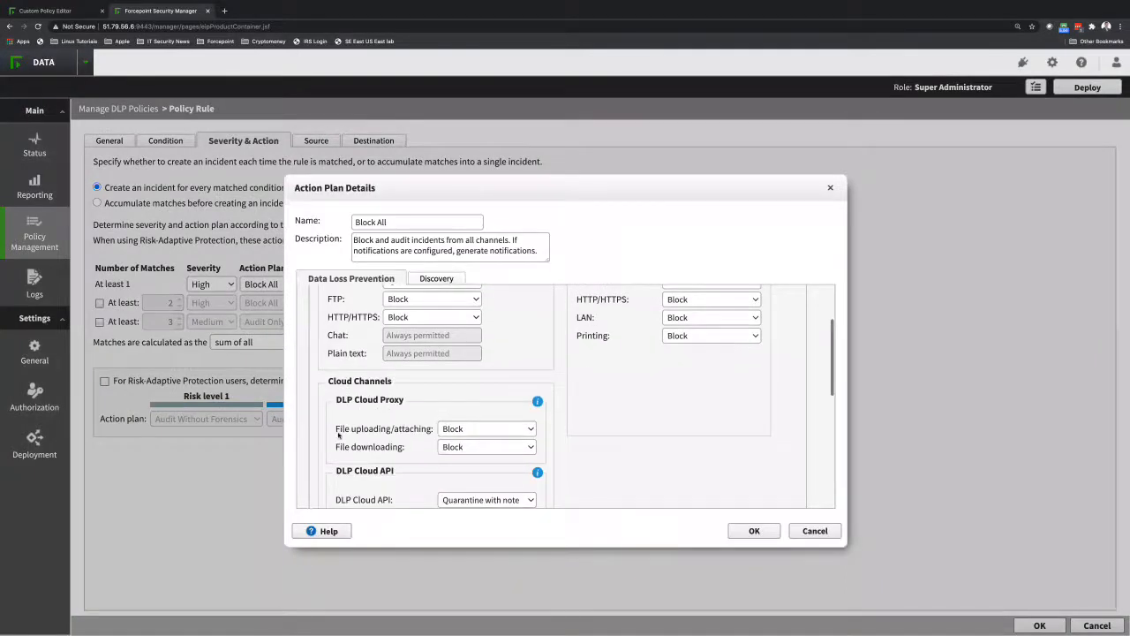
mouse_move(368, 449)
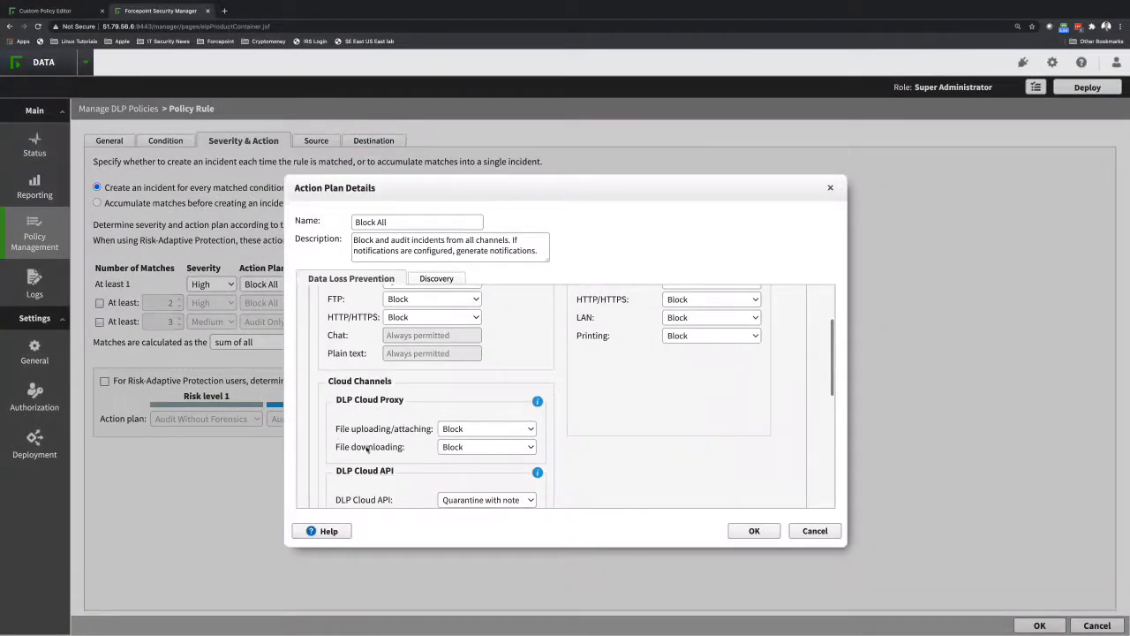
click(487, 445)
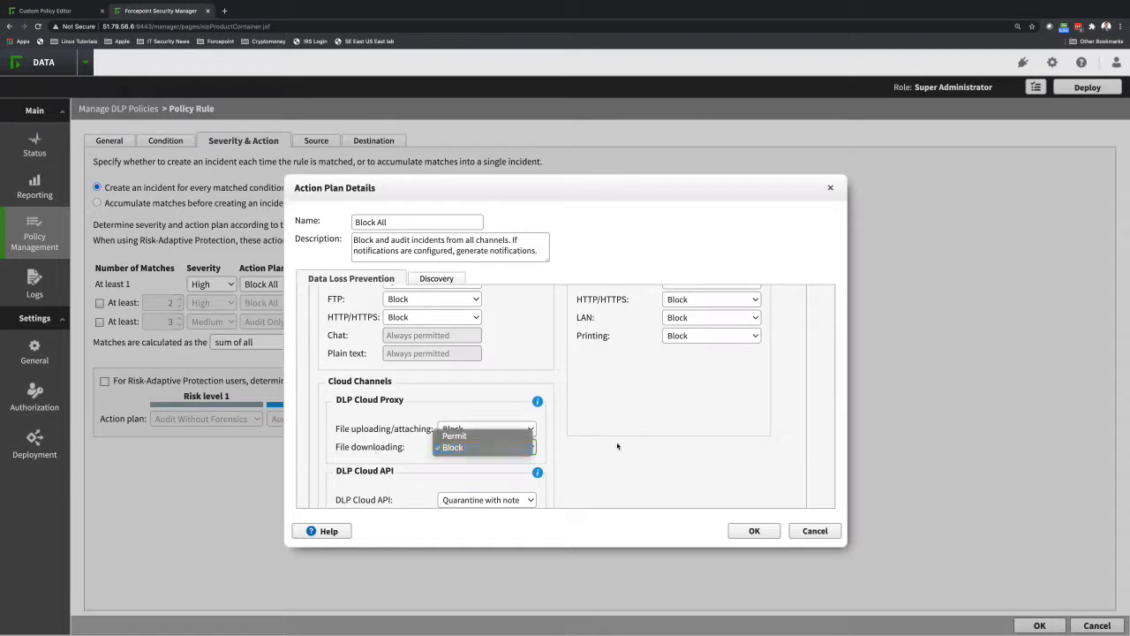
click(487, 429)
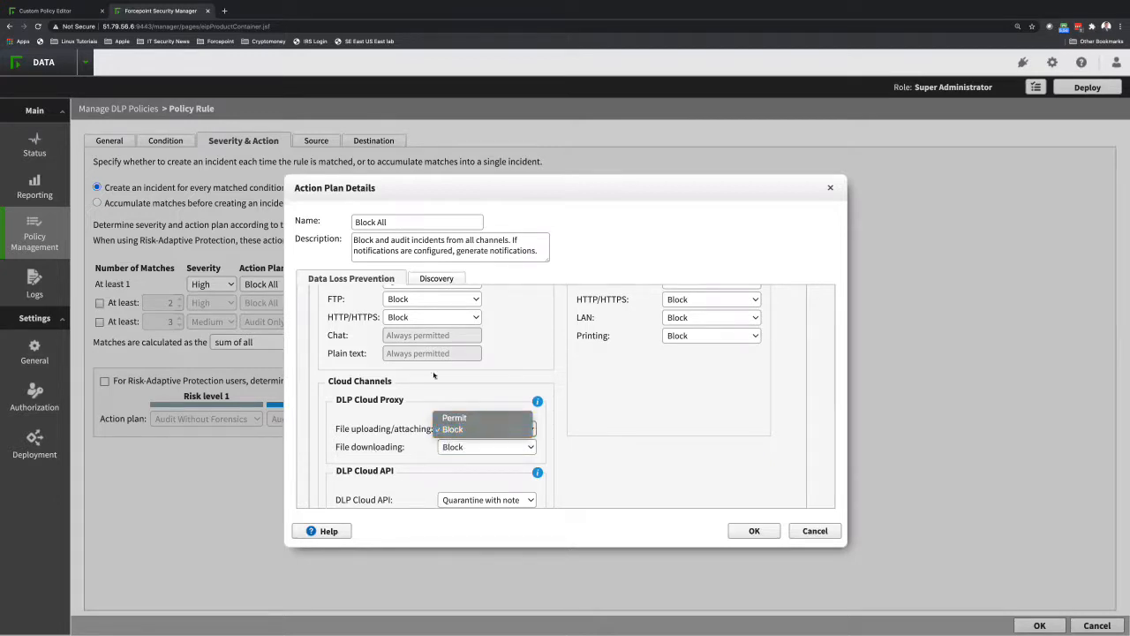
mouse_move(484, 390)
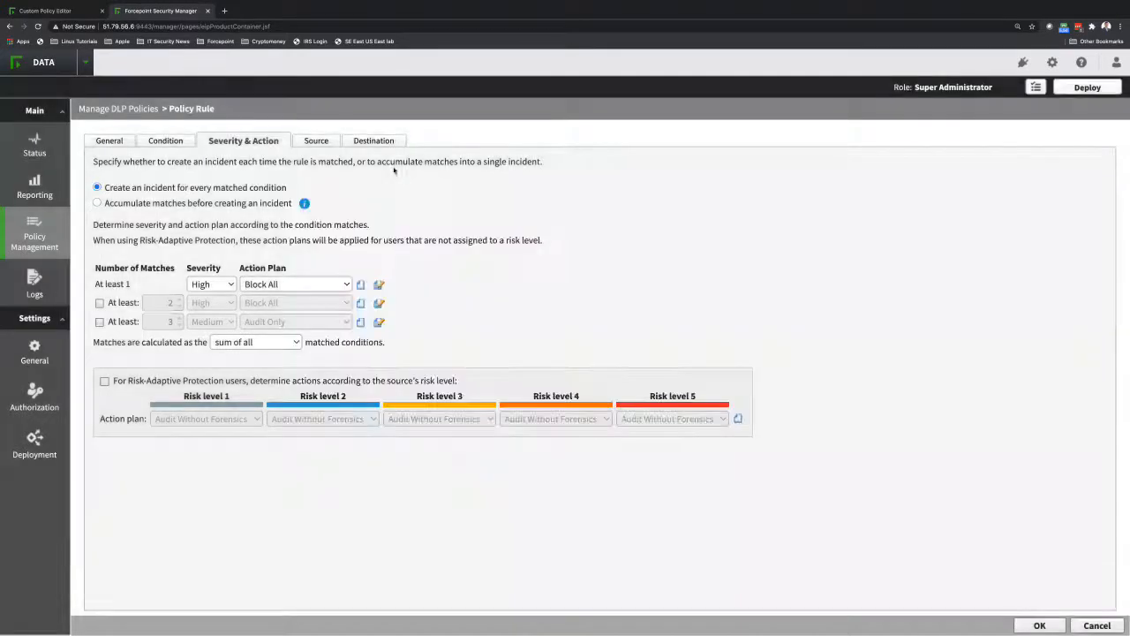
Step: Review the rule's Destination settings, with DLP Cloud proxy covering file uploading and downloading
click(365, 141)
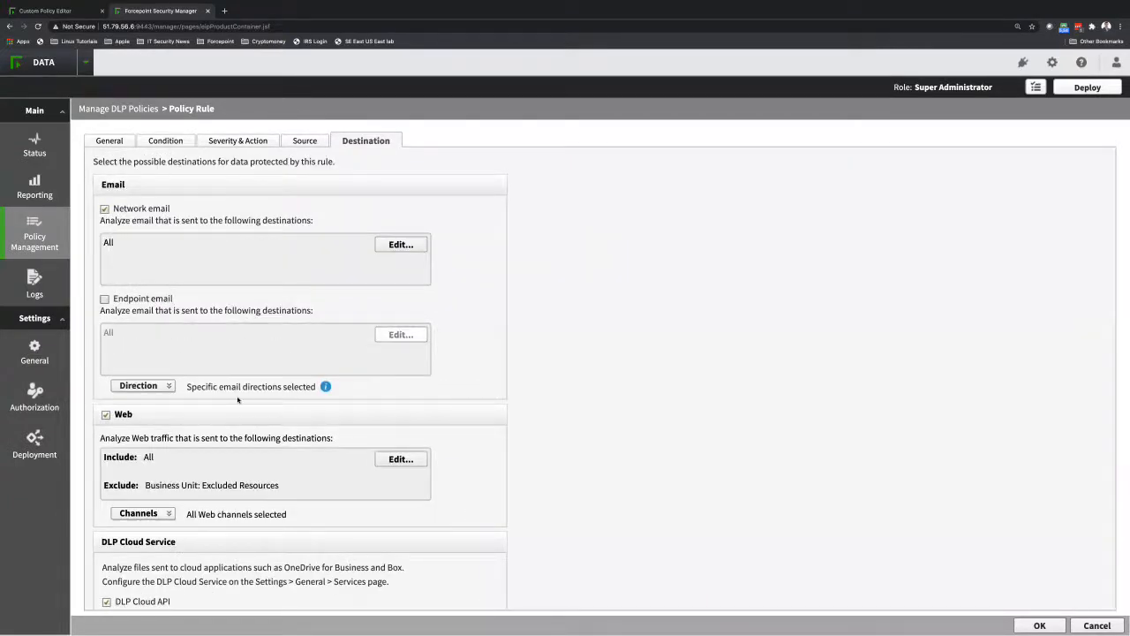
scroll(down, 3)
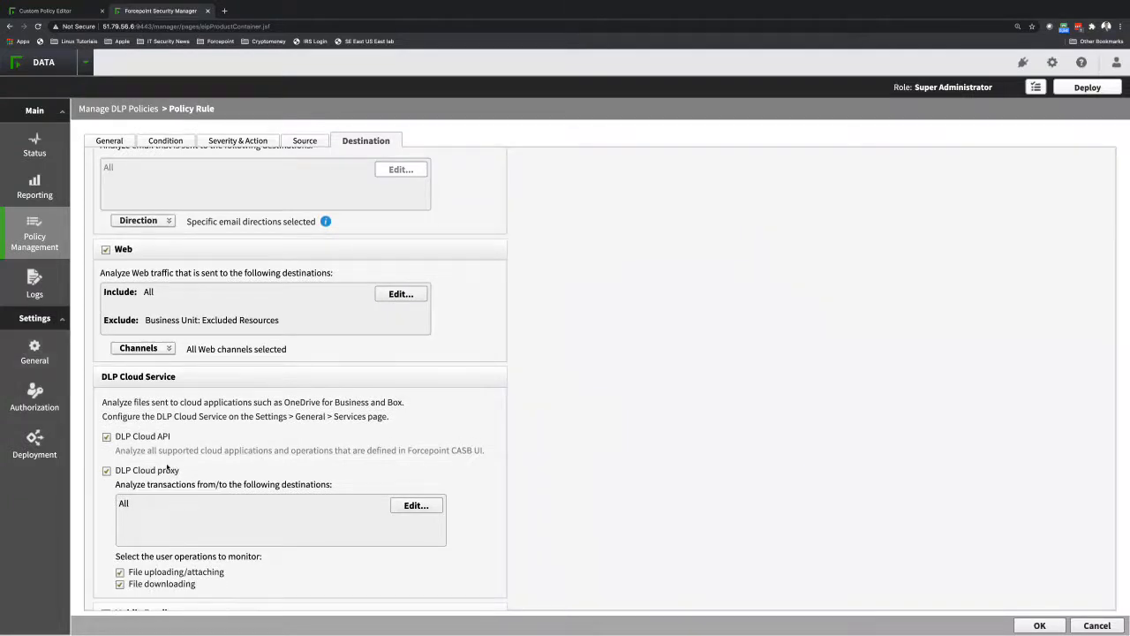
scroll(down, 3)
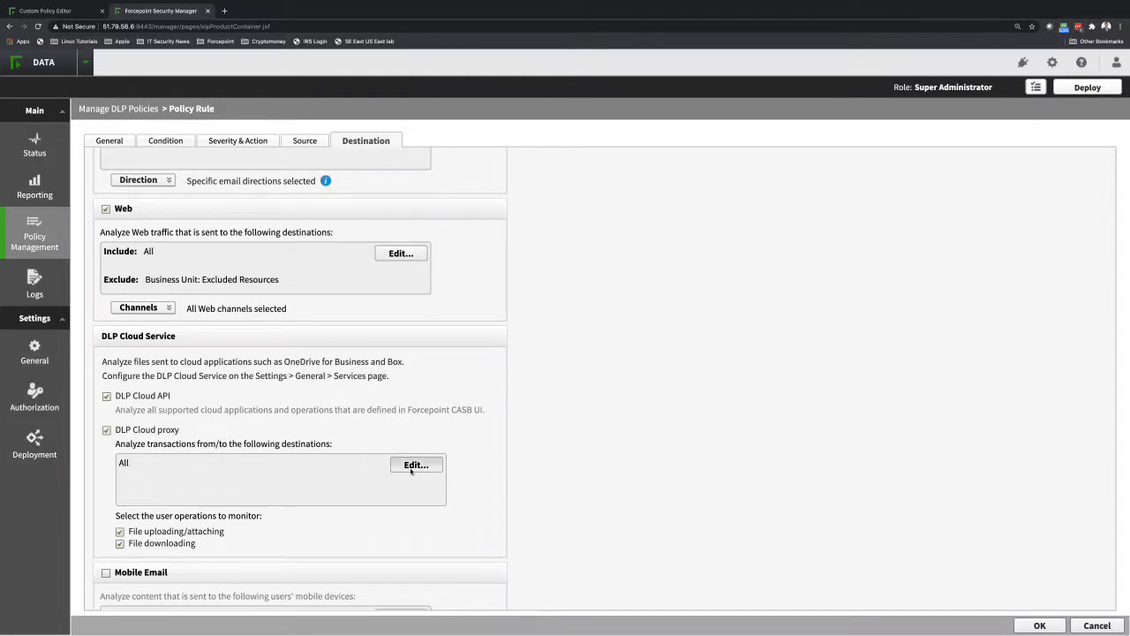
Step: Show the cloud application list for the DLP Cloud proxy, including Salesforce and ServiceNow
click(416, 464)
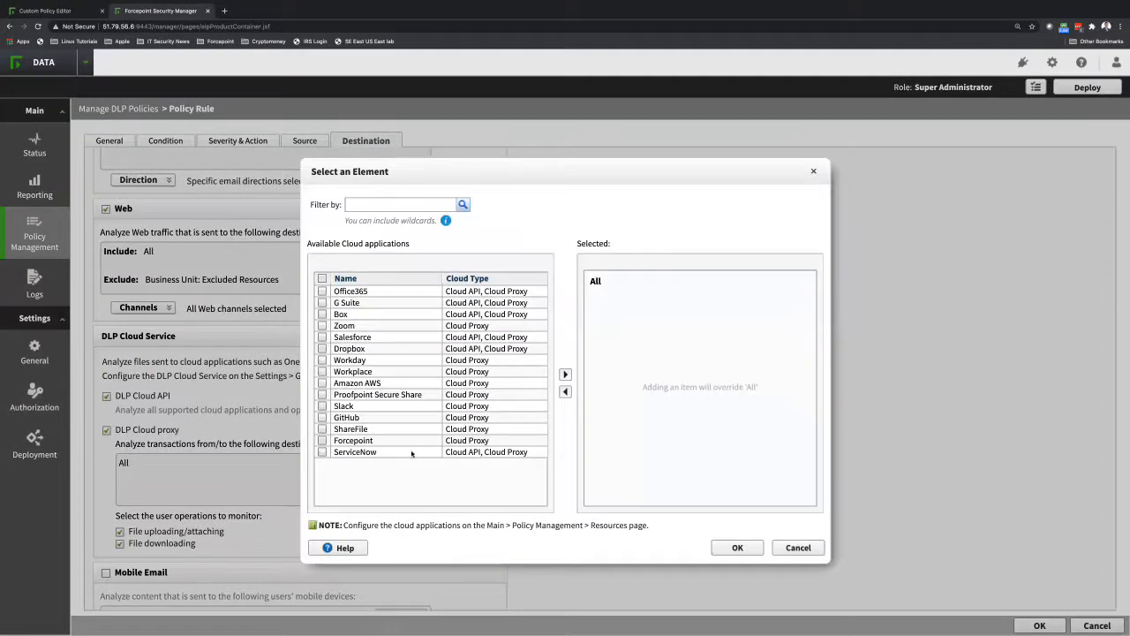
mouse_move(746, 568)
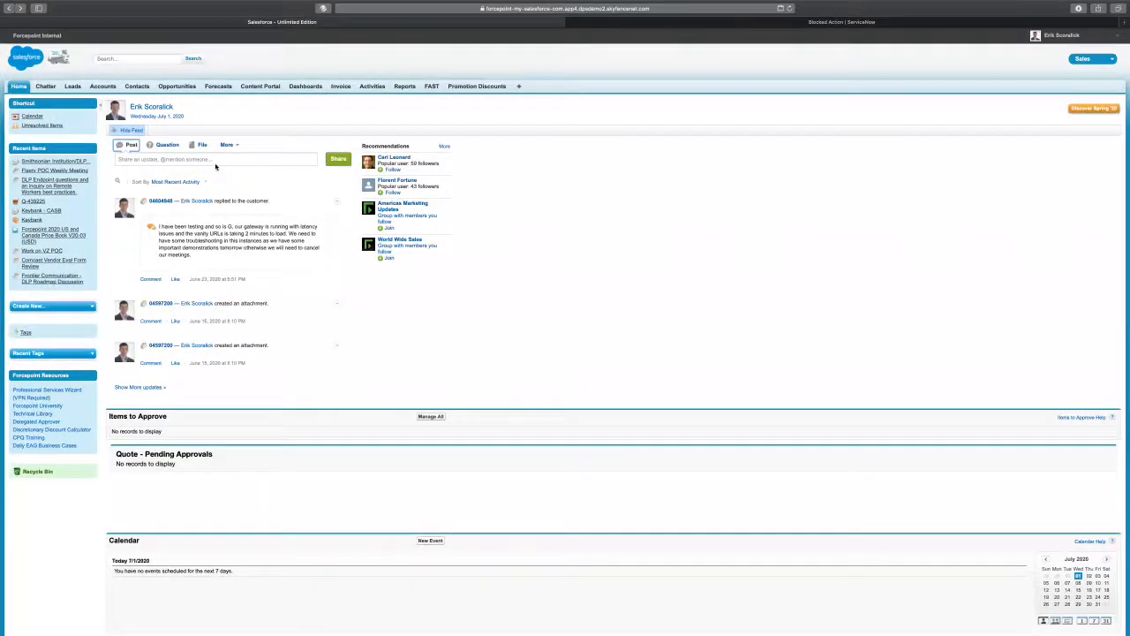
Step: Attach the CC Files credit-card test document to a Chatter post and share it
click(199, 145)
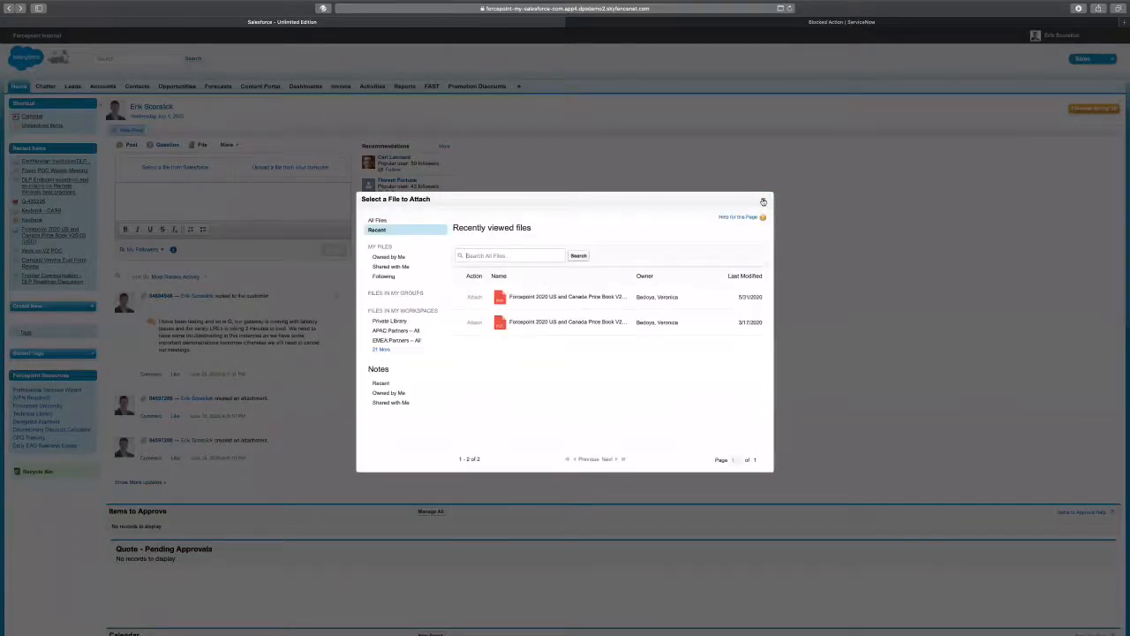
click(763, 202)
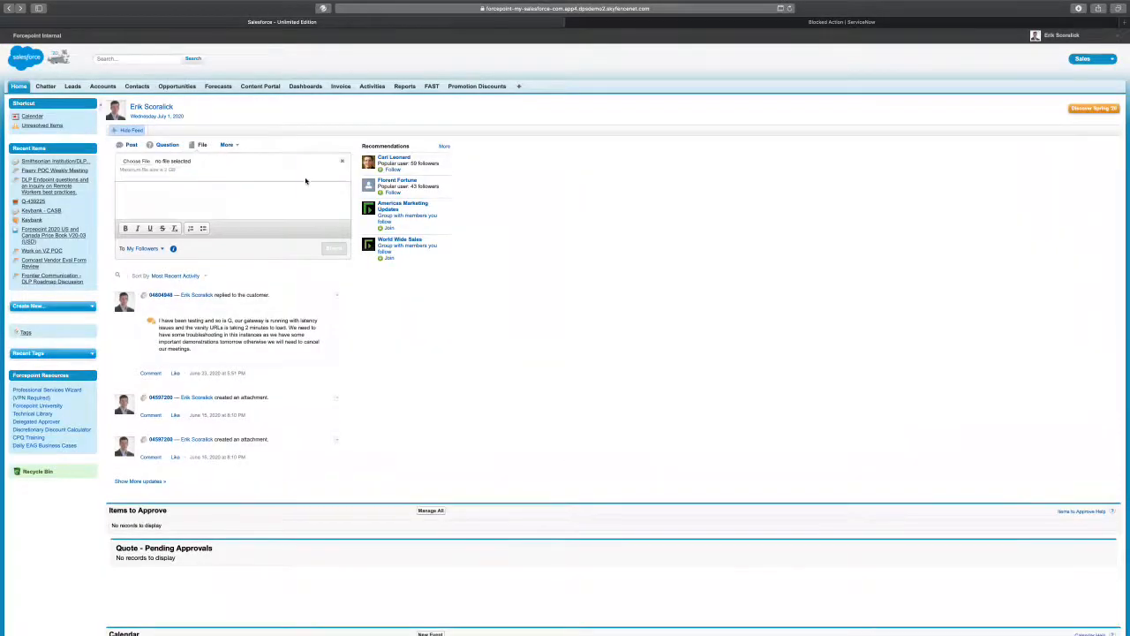
click(136, 161)
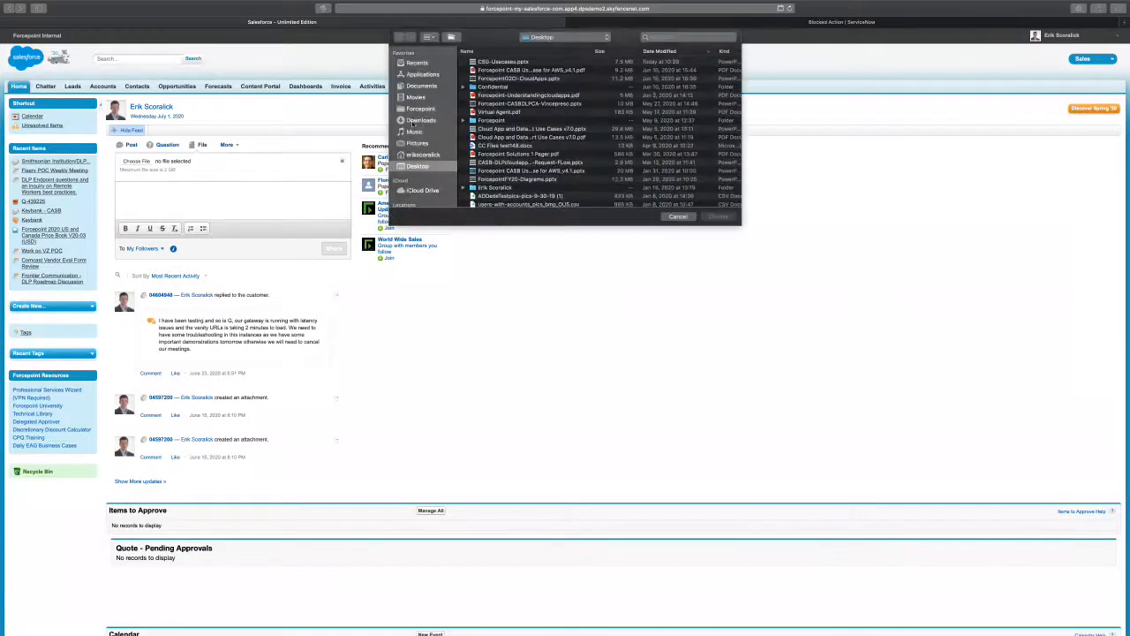
scroll(down, 3)
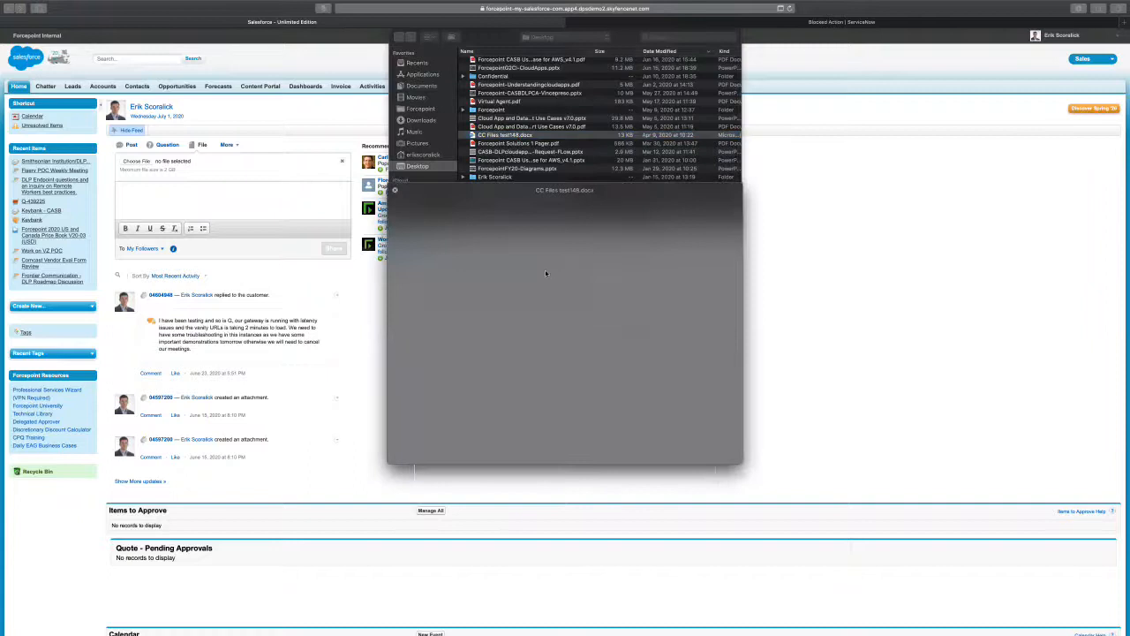
double_click(505, 134)
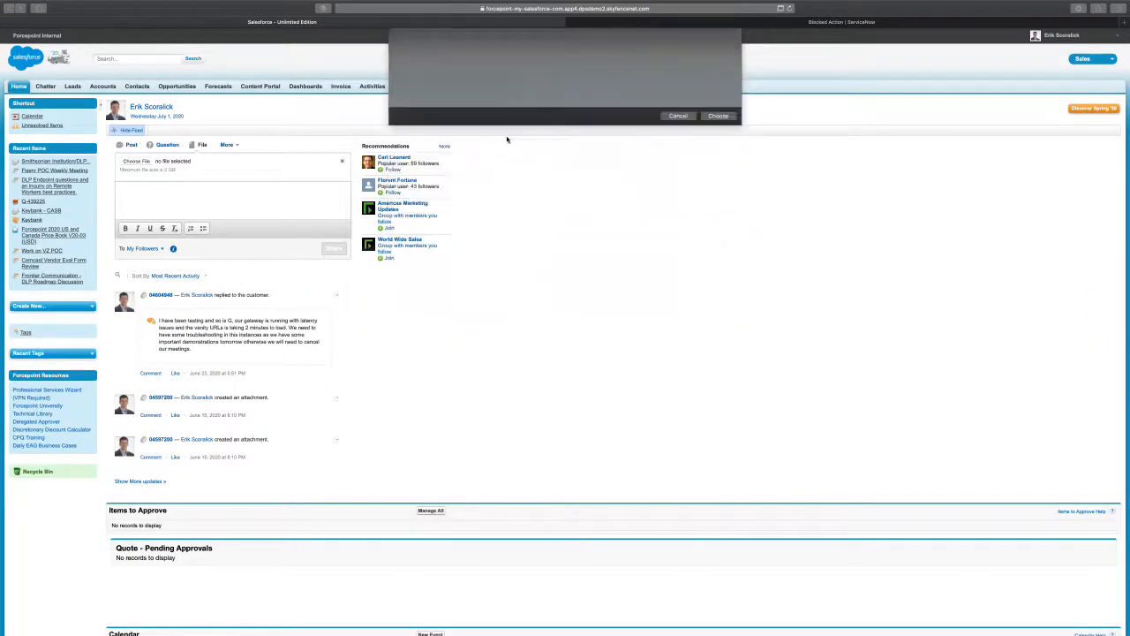
click(717, 117)
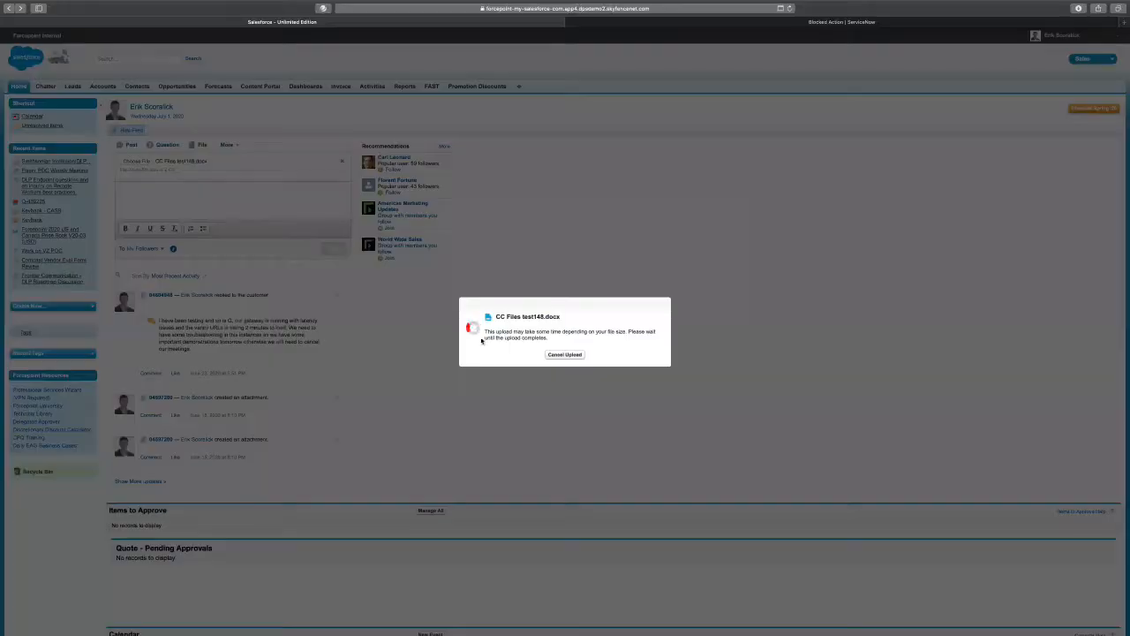
click(565, 353)
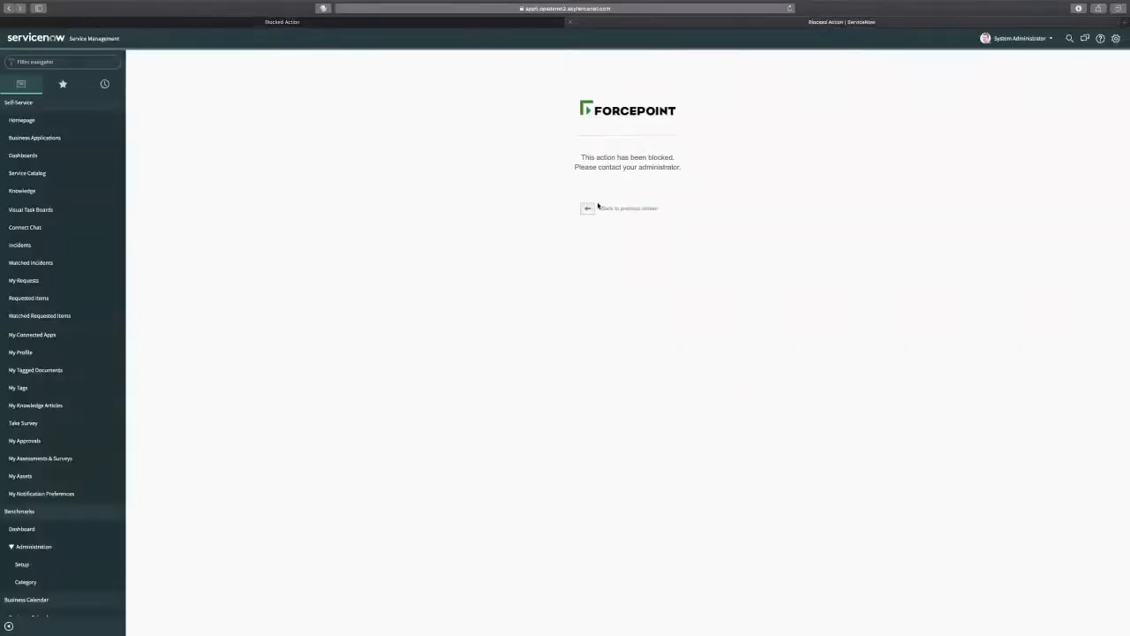
mouse_move(19, 243)
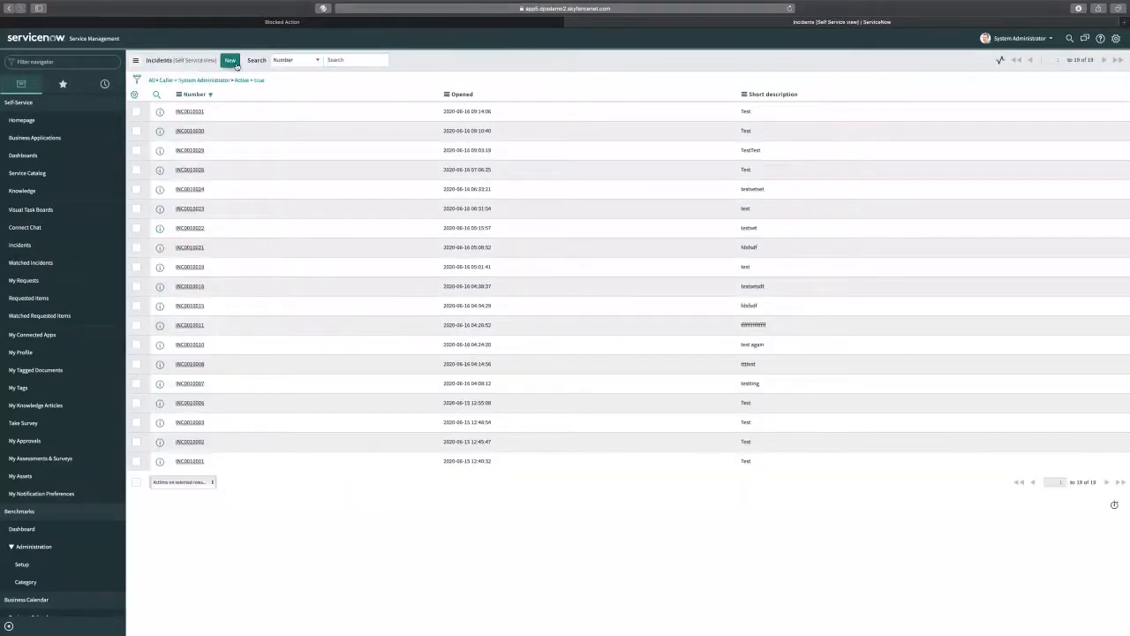
Step: Attach the credit-card test file to a new incident, triggering Forcepoint's block page
click(229, 60)
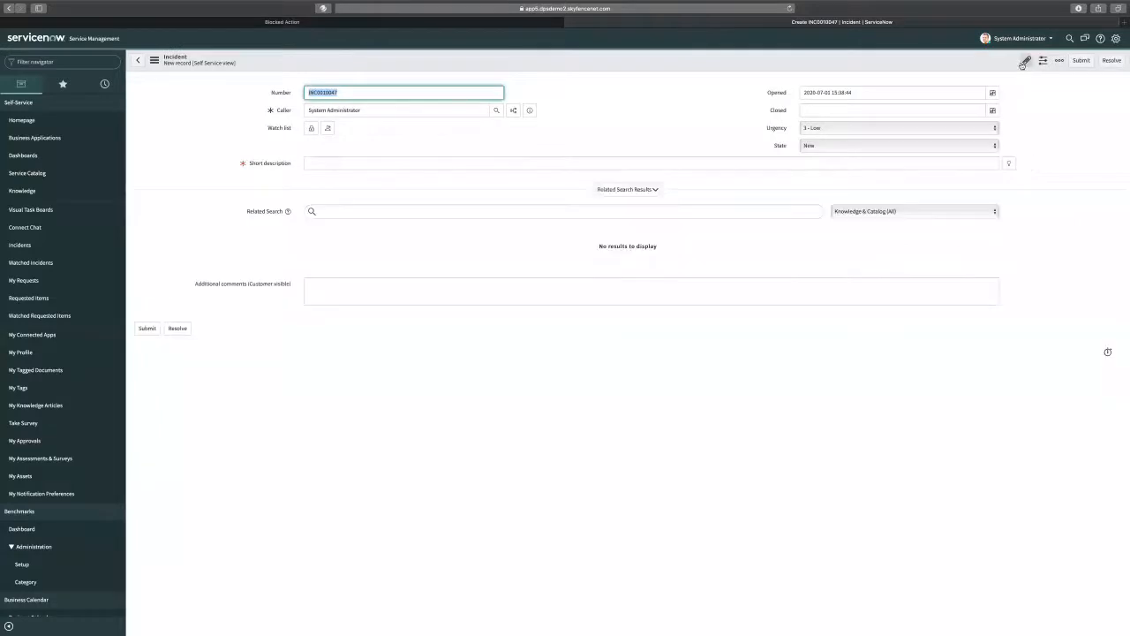
click(1025, 60)
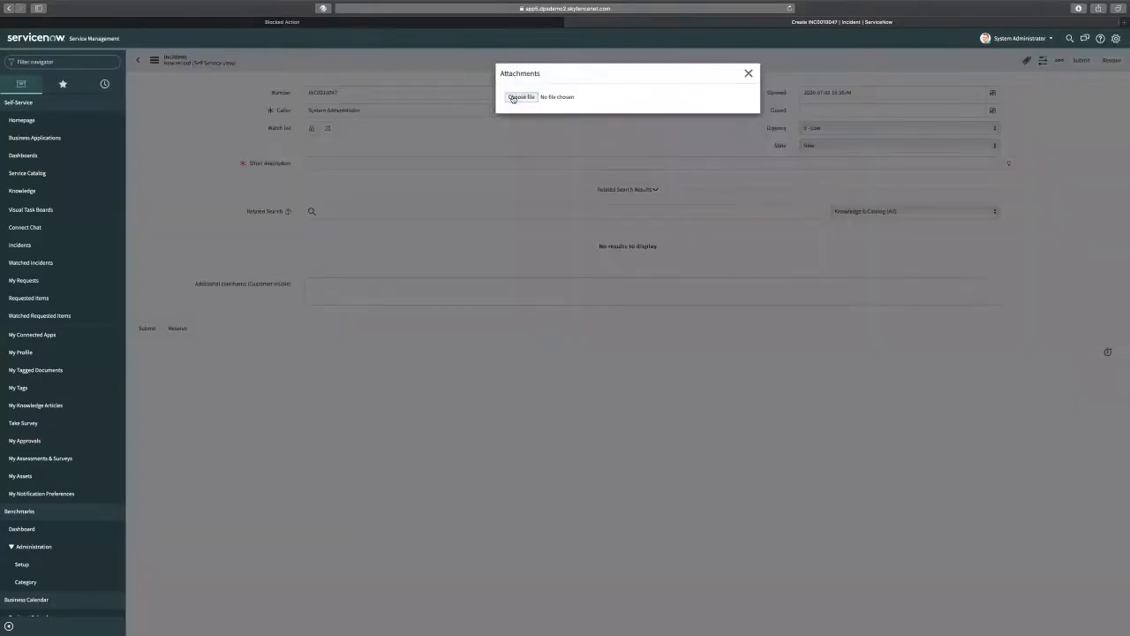
click(521, 97)
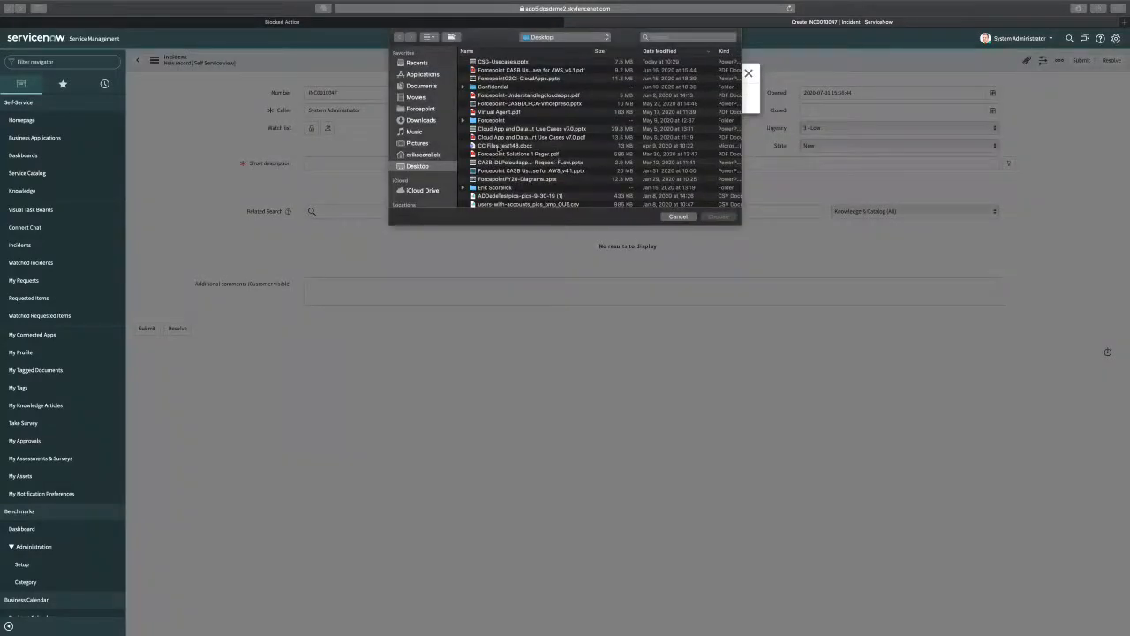
click(678, 215)
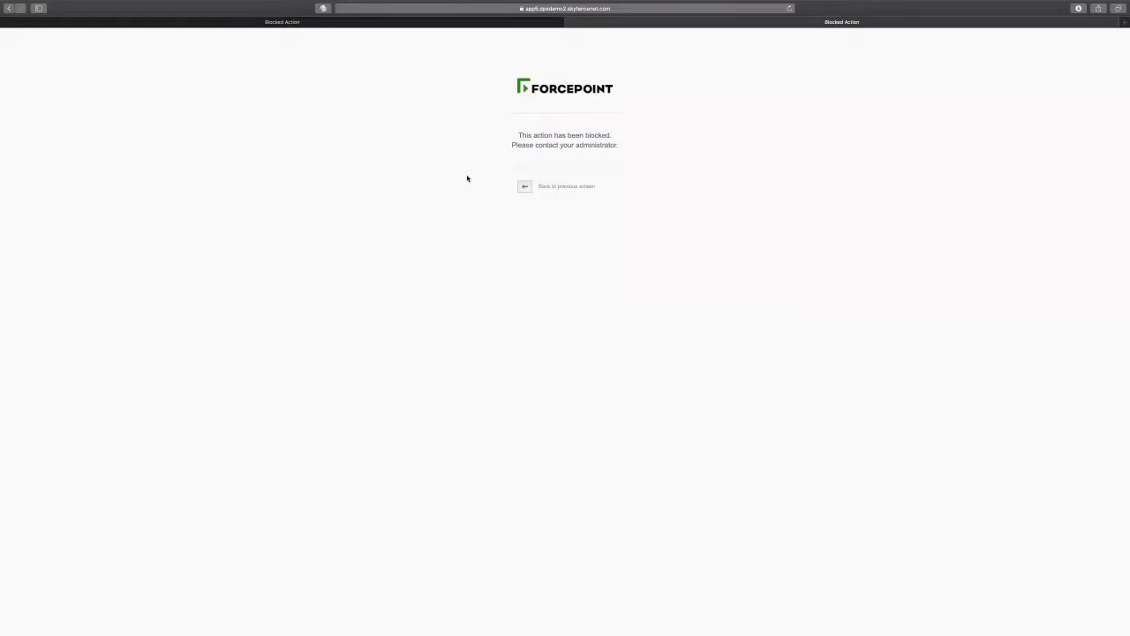
mouse_move(495, 187)
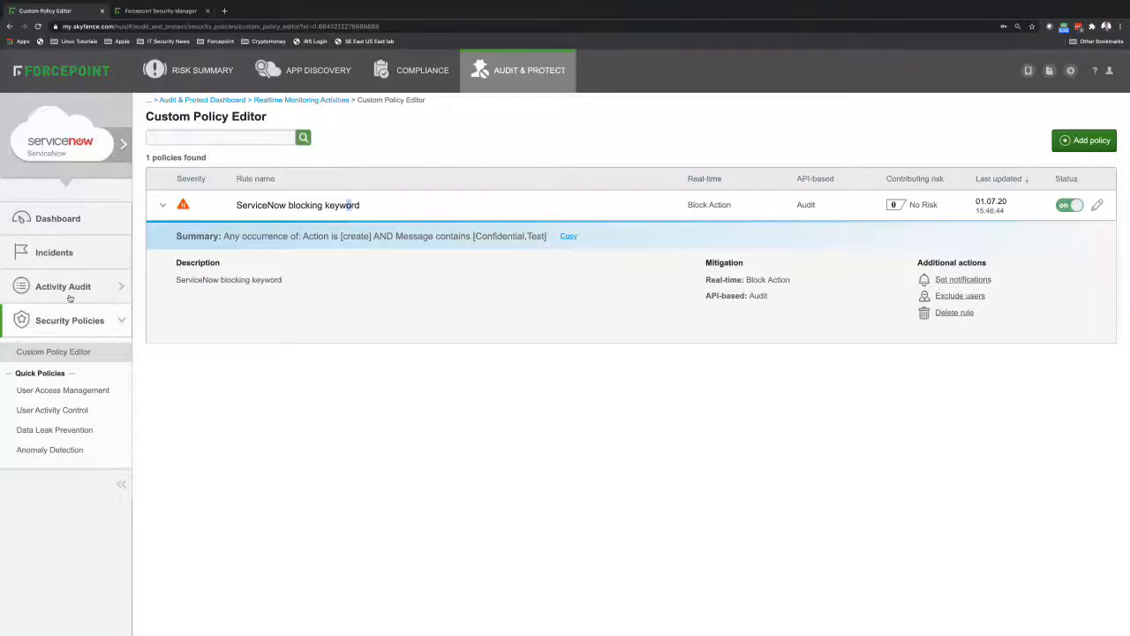
Step: Bring up the Realtime Monitoring Activities audit log from the Activity Audit menu
click(63, 286)
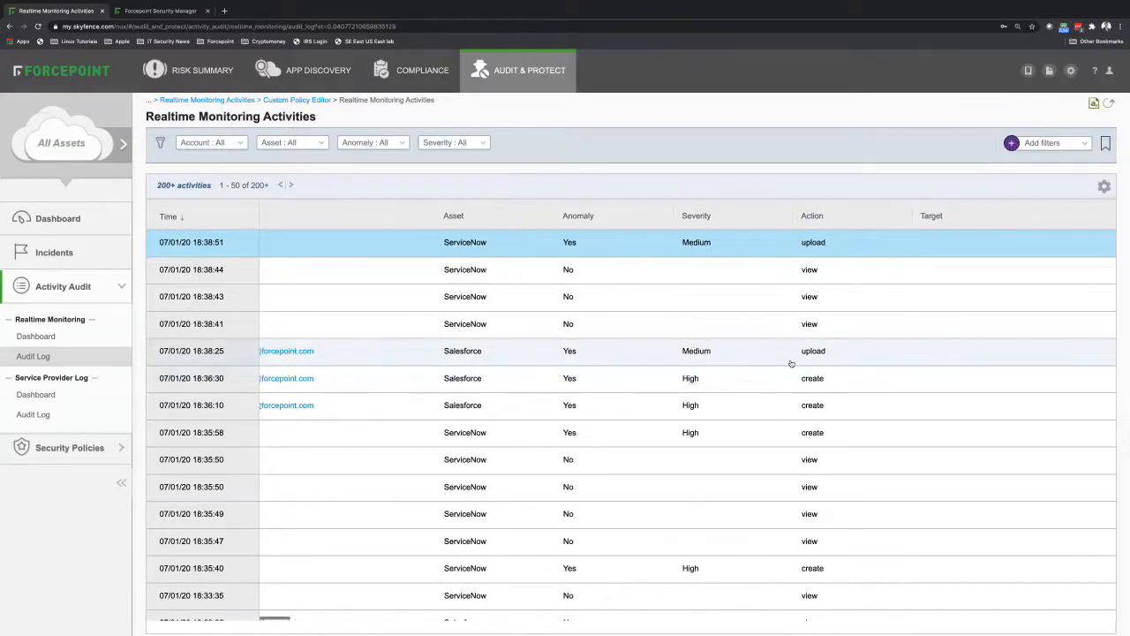
Step: Reveal the Rules, Data Types and Mitigation columns showing PCI uploads blocked, then switch to the DLP incident report
scroll(right, 3)
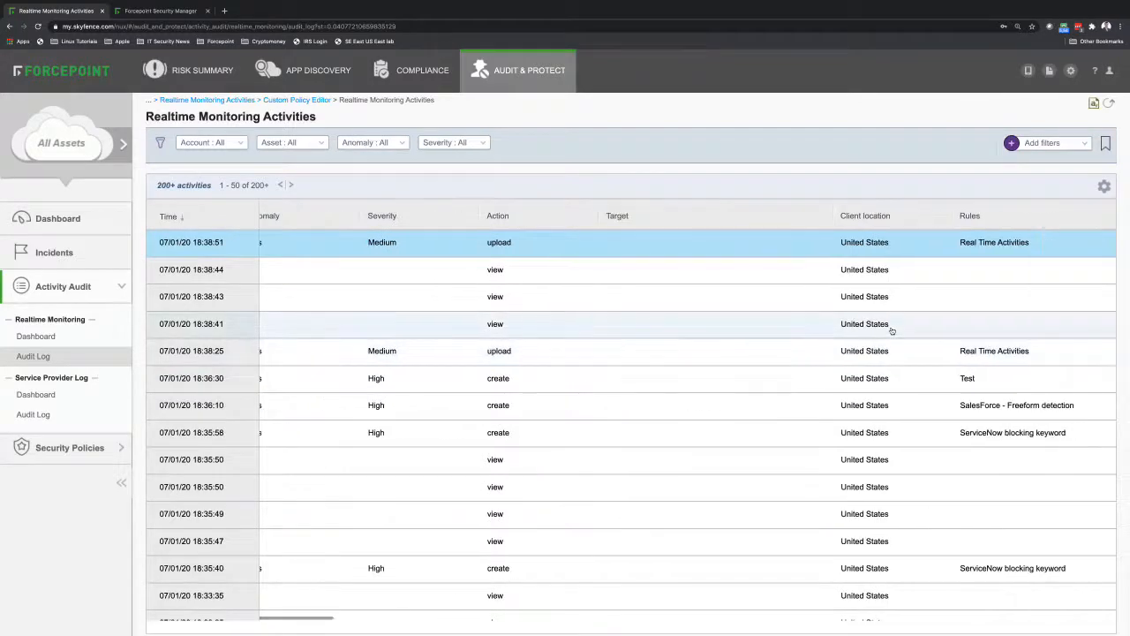
scroll(right, 3)
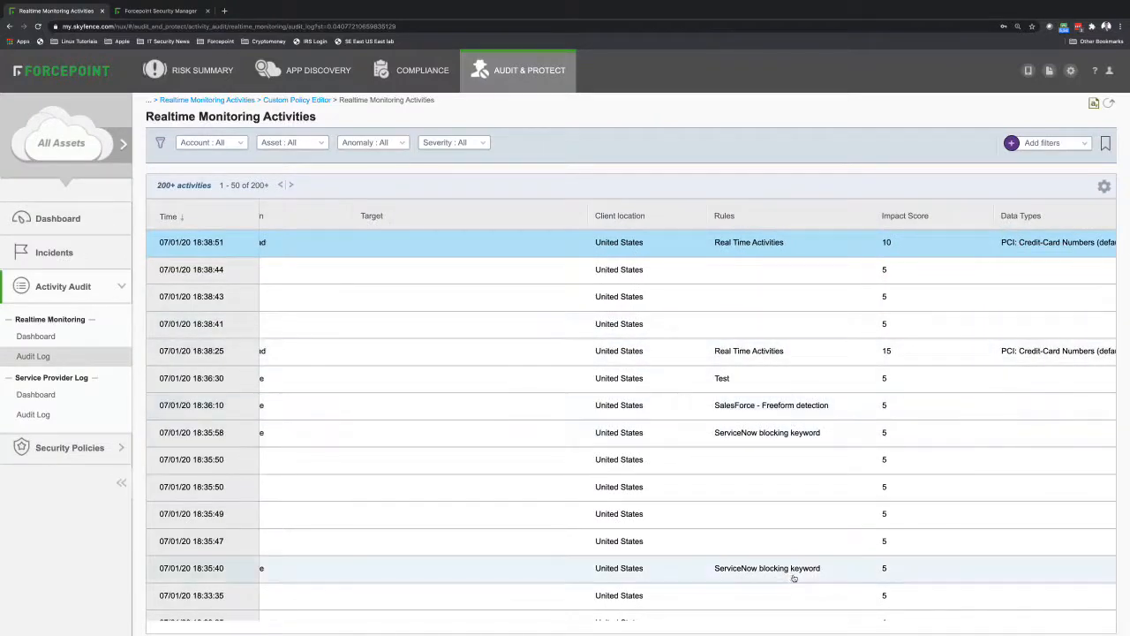
mouse_move(798, 414)
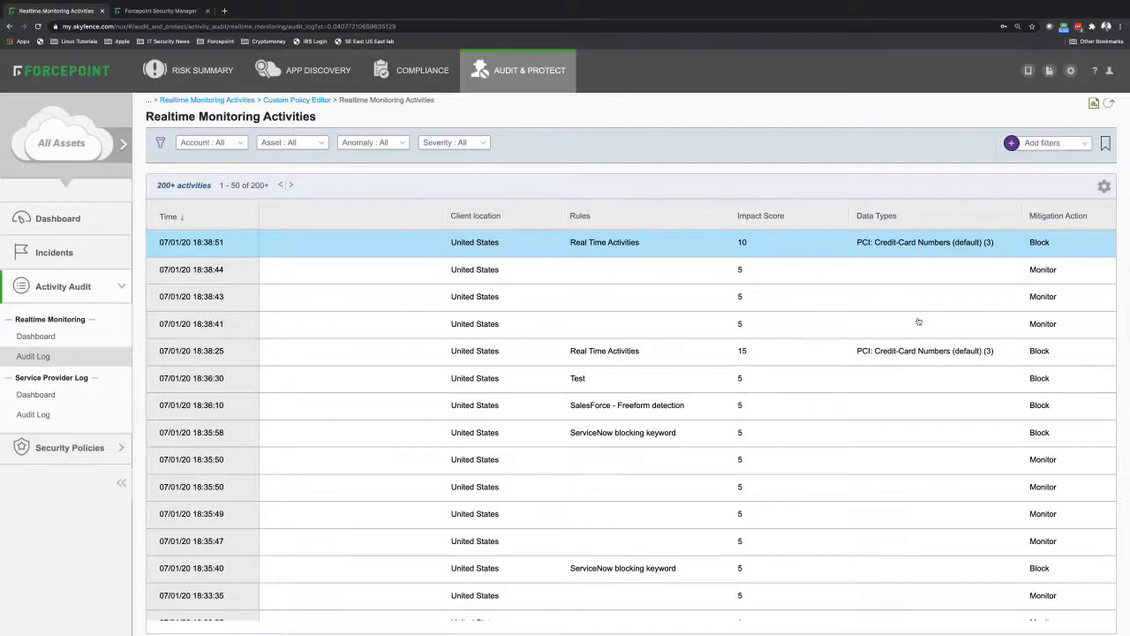
mouse_move(936, 292)
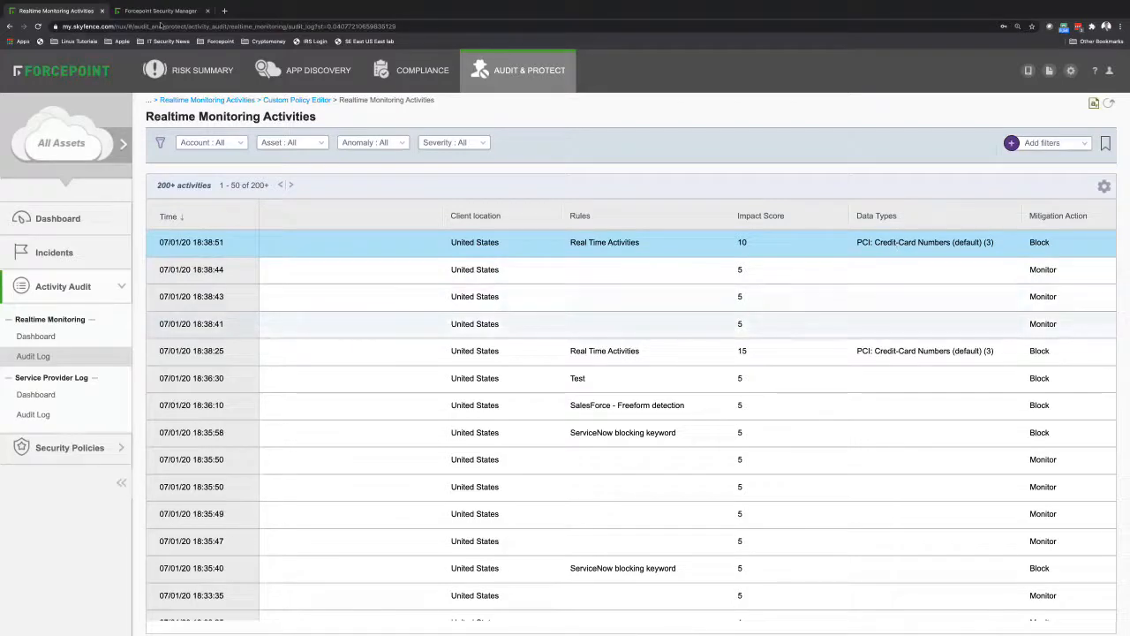
click(159, 11)
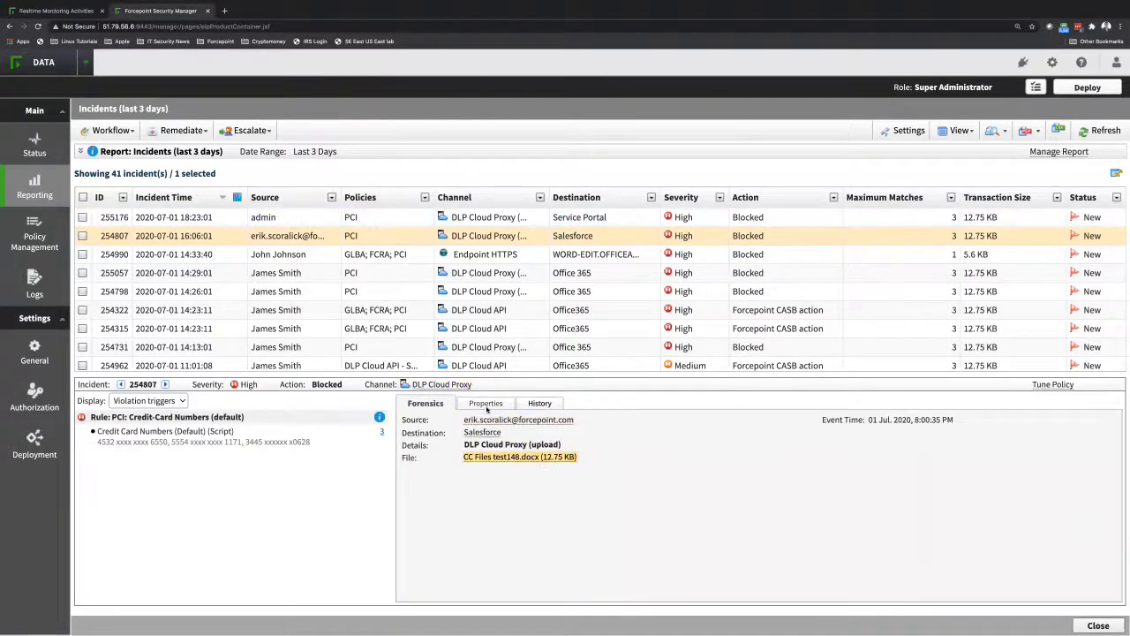
Step: Show incident 254807's Properties: High severity, blocked file upload via DLP Cloud Service
click(484, 403)
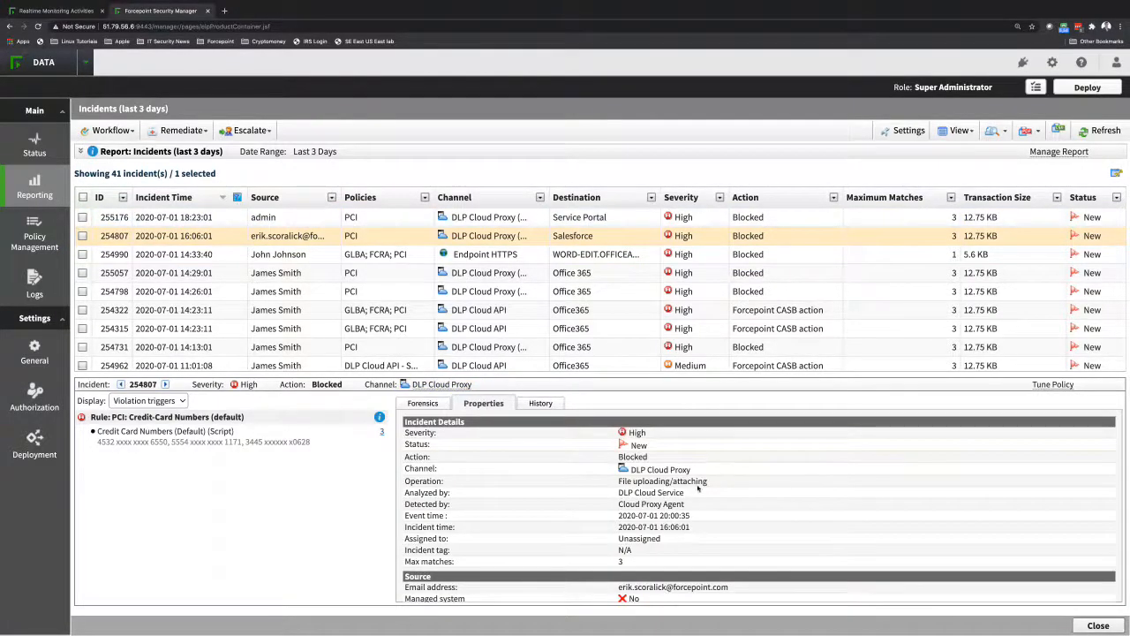
click(265, 217)
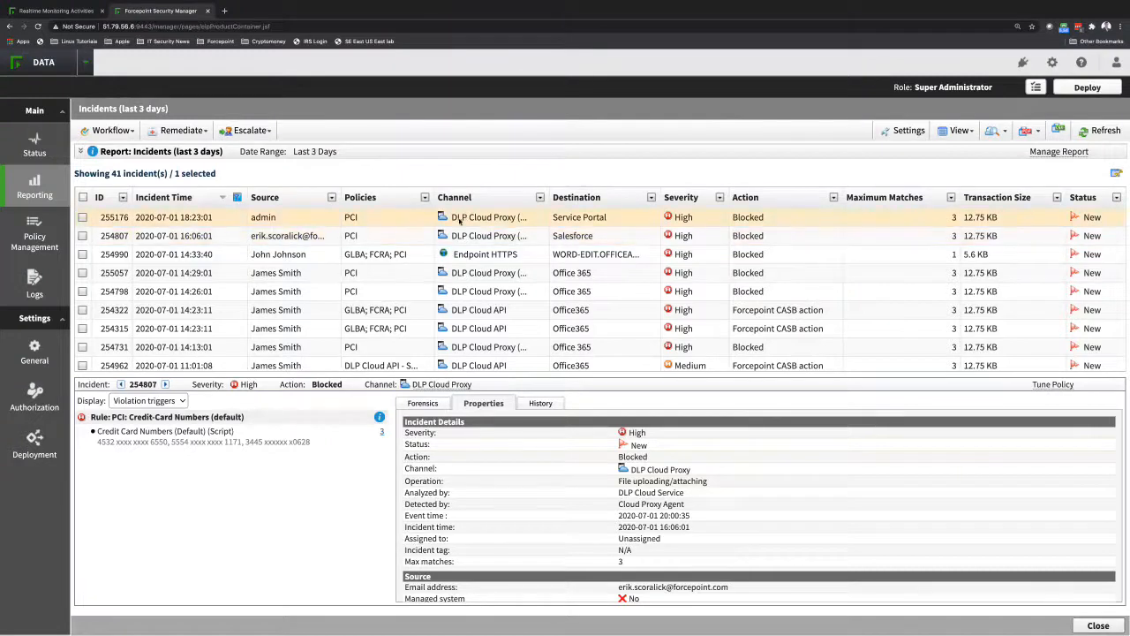